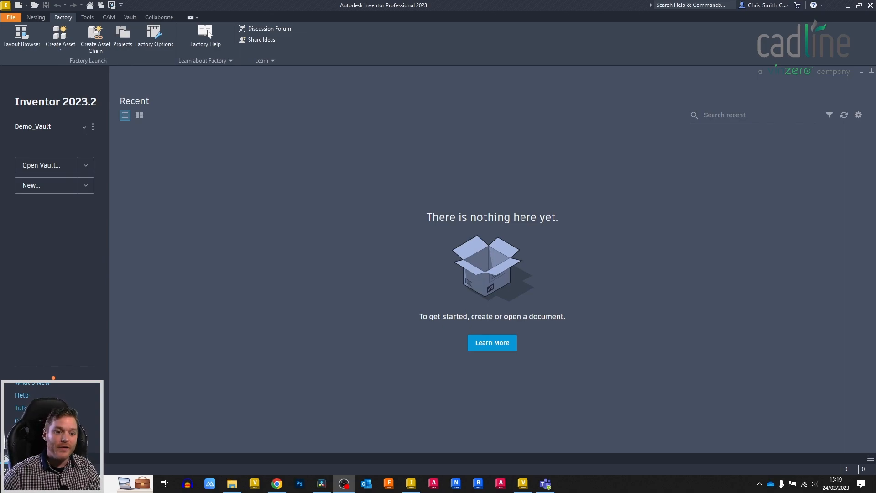
{"action": "mouse_move", "coordinate": [461, 191]}
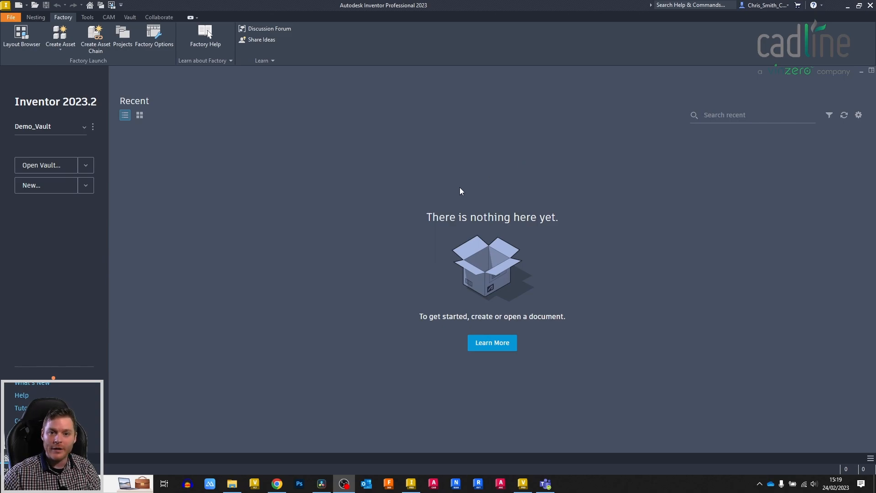
{"action": "mouse_move", "coordinate": [415, 192]}
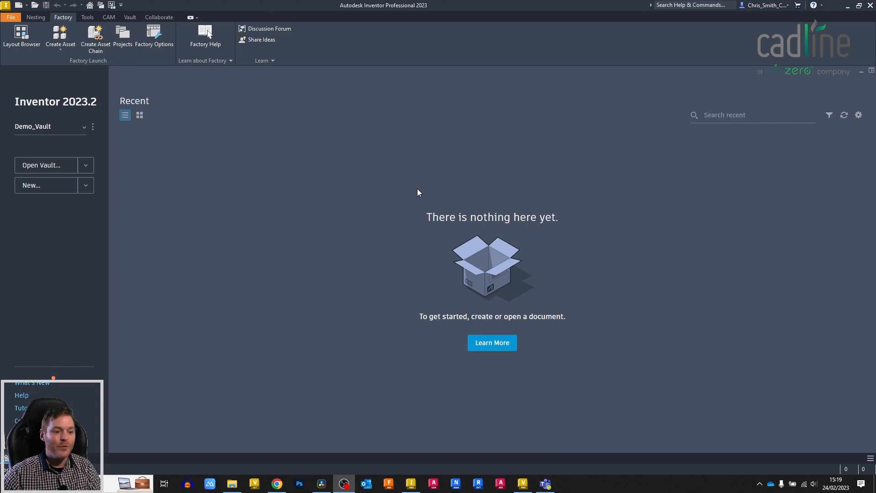
{"action": "mouse_move", "coordinate": [416, 194]}
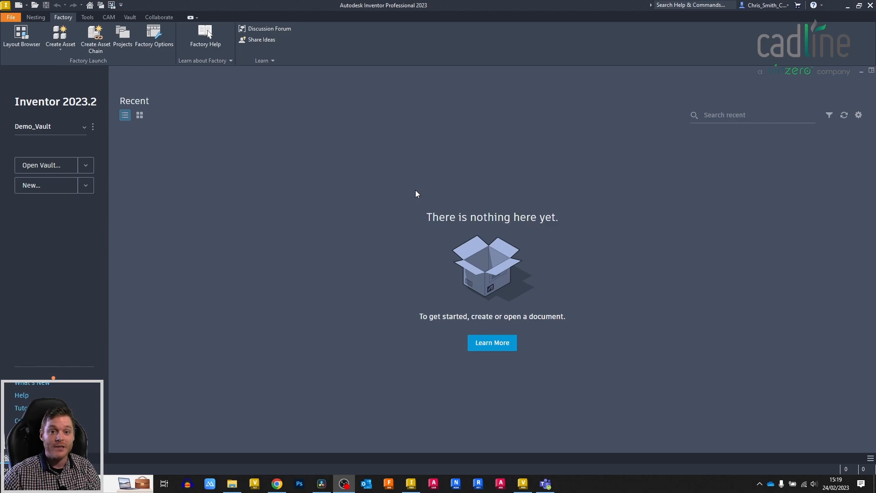
{"action": "mouse_move", "coordinate": [249, 213]}
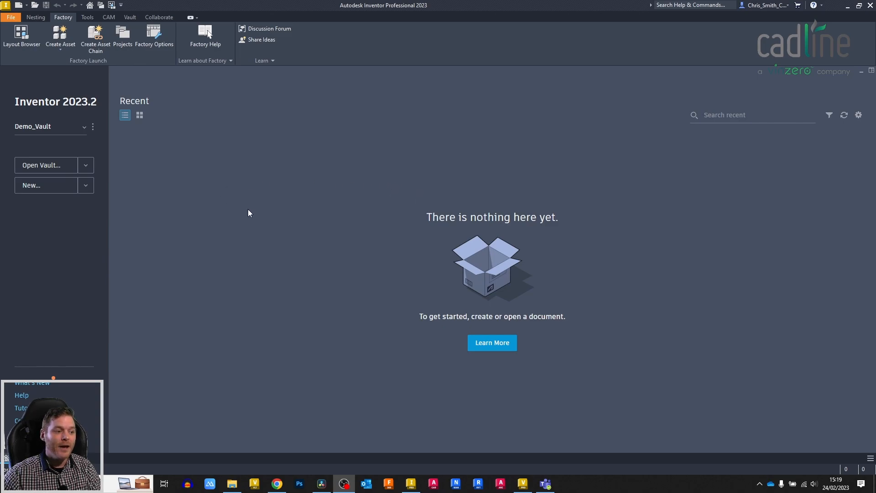
{"action": "mouse_move", "coordinate": [414, 263]}
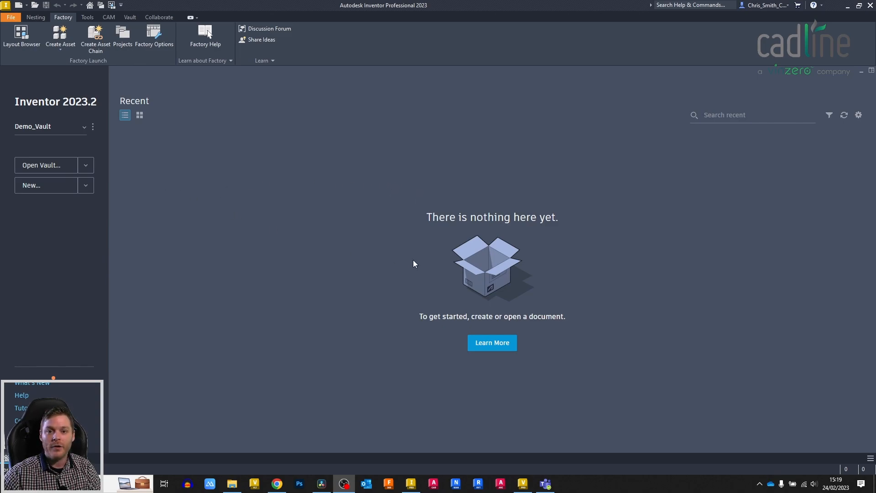
{"action": "mouse_move", "coordinate": [432, 213]}
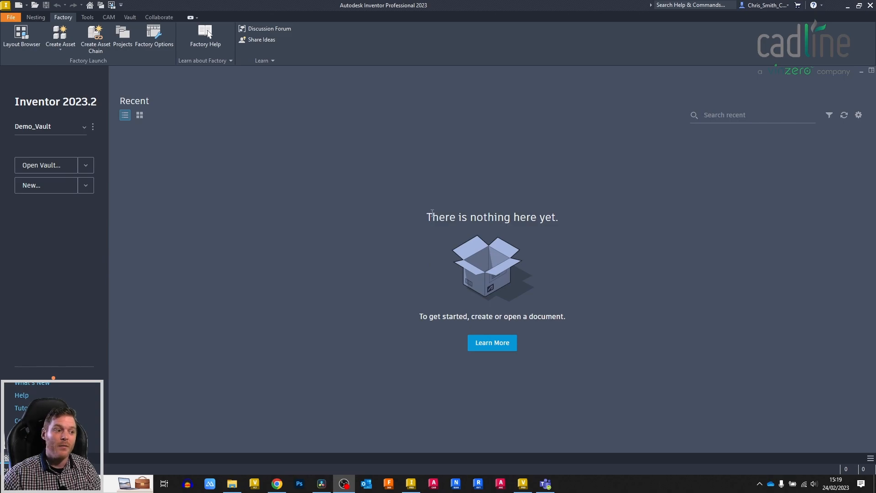
{"action": "mouse_move", "coordinate": [373, 237]}
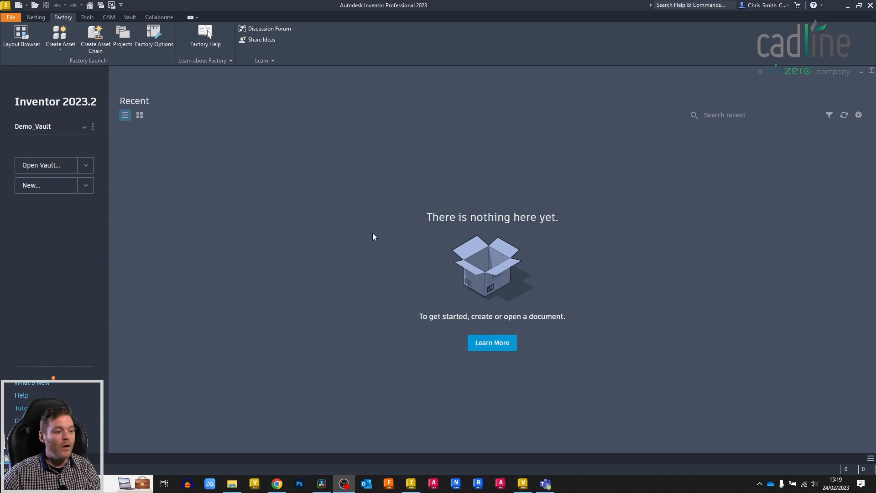
{"action": "mouse_move", "coordinate": [154, 227]}
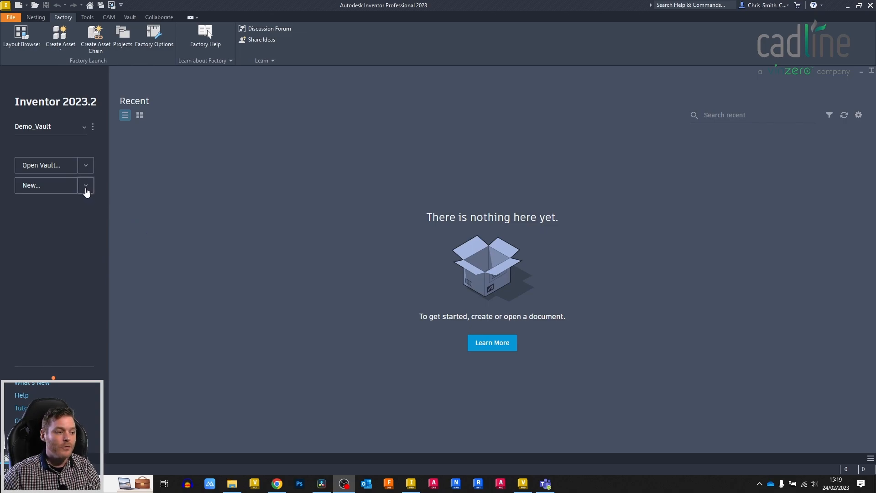
Start a new Drawing (.dwg) from the Home screen's New dropdown, triggering the Style Conflict notice.
{"action": "left_click", "coordinate": [85, 185]}
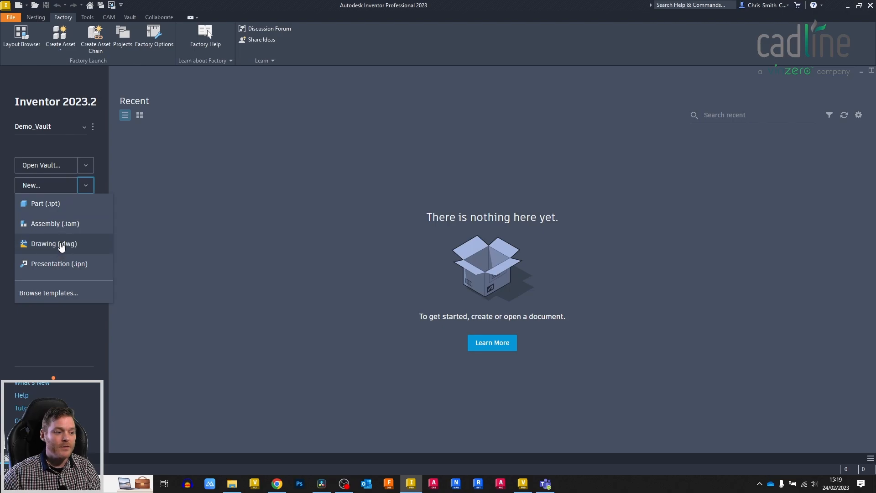
{"action": "left_click", "coordinate": [53, 244]}
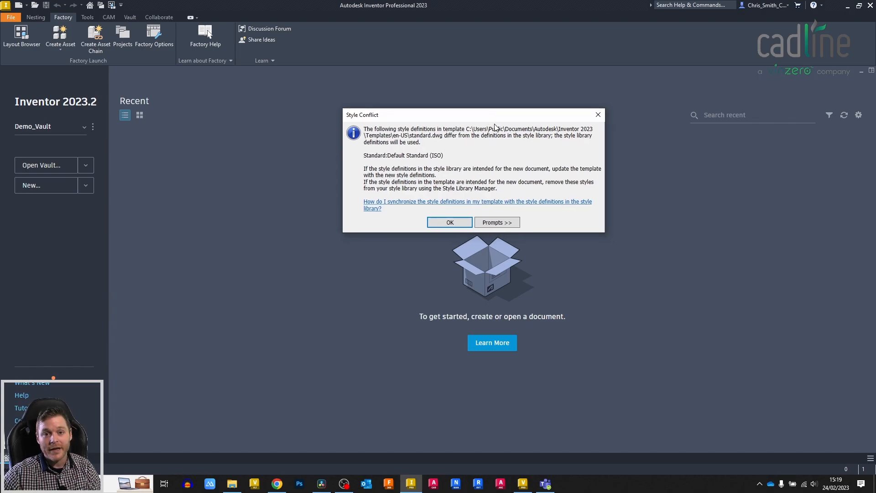
{"action": "mouse_move", "coordinate": [497, 123]}
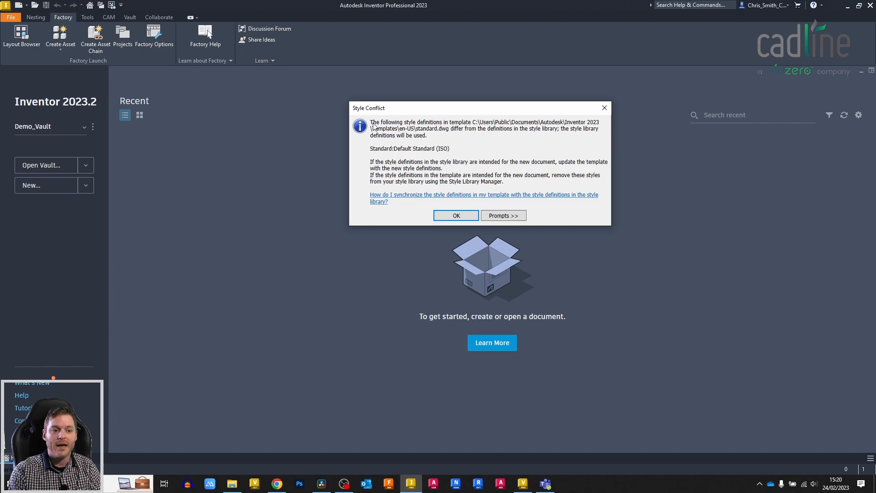
{"action": "mouse_move", "coordinate": [412, 120]}
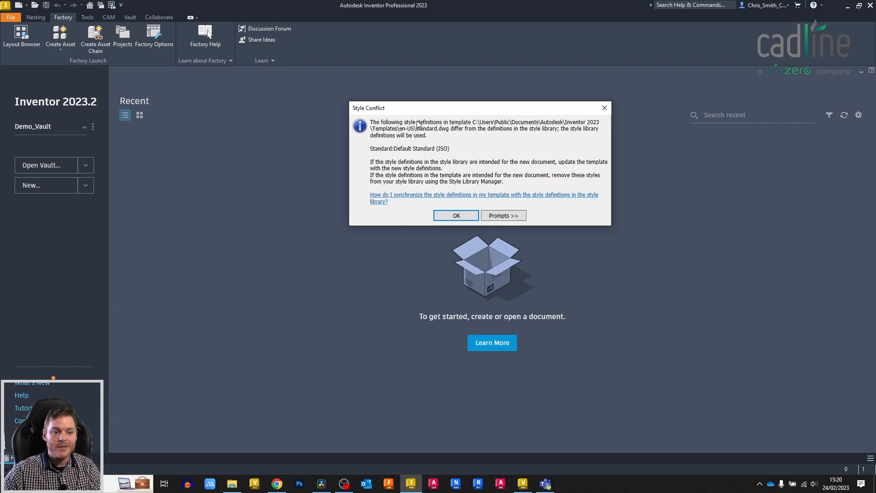
{"action": "mouse_move", "coordinate": [458, 128]}
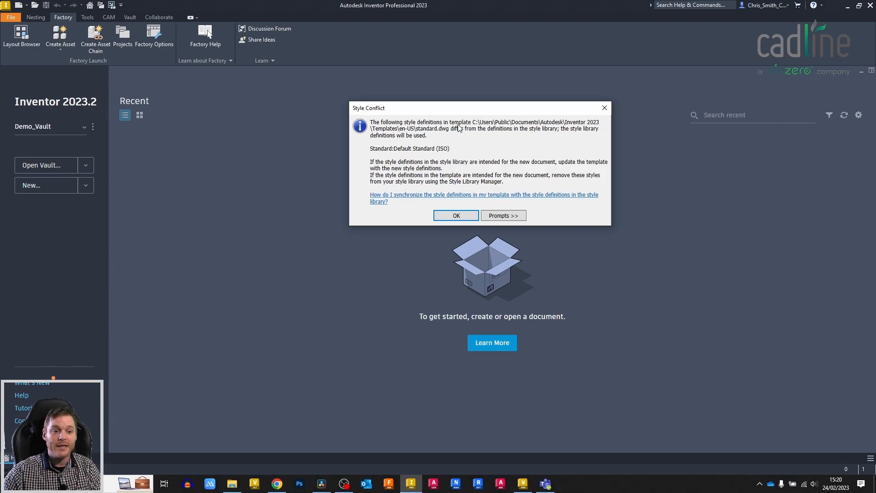
{"action": "mouse_move", "coordinate": [556, 133]}
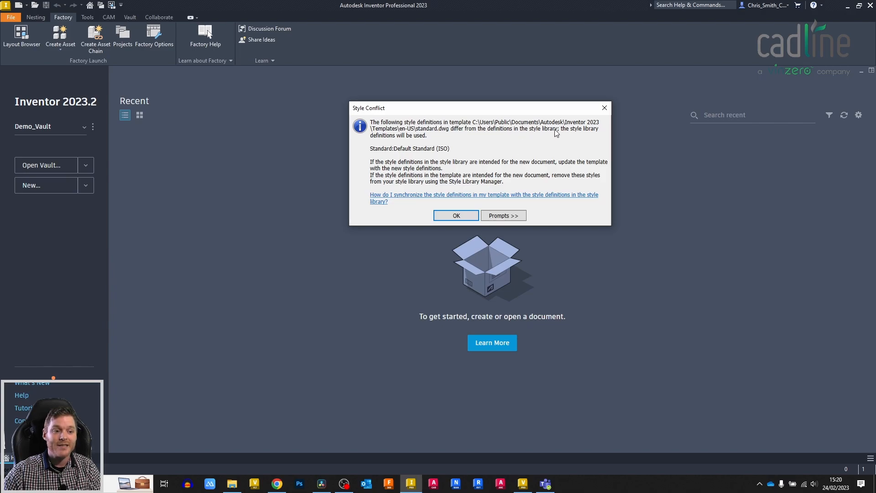
{"action": "mouse_move", "coordinate": [564, 127]}
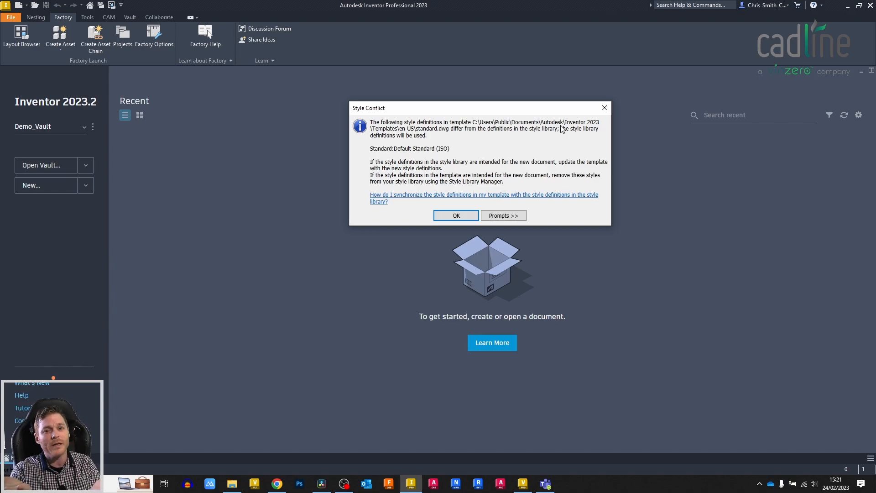
{"action": "mouse_move", "coordinate": [566, 82]}
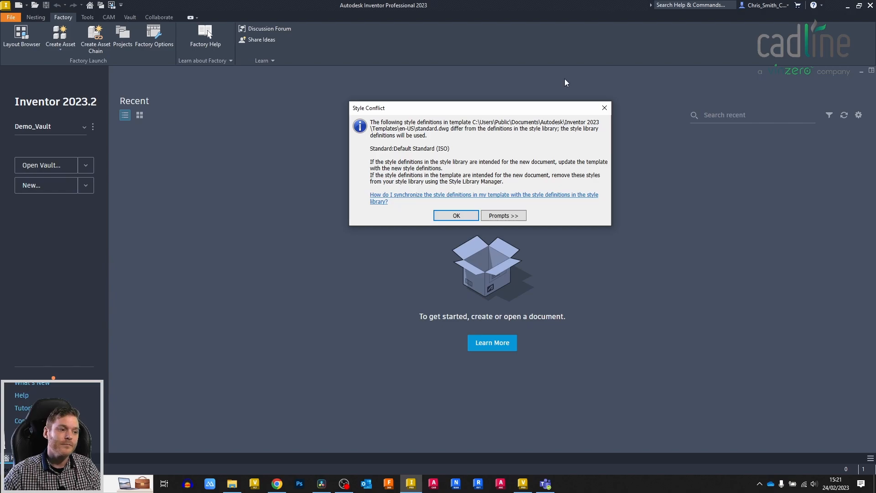
Dismiss the Style Conflict notice to open Drawing11, then show the Manage tab tools.
{"action": "left_click", "coordinate": [456, 215]}
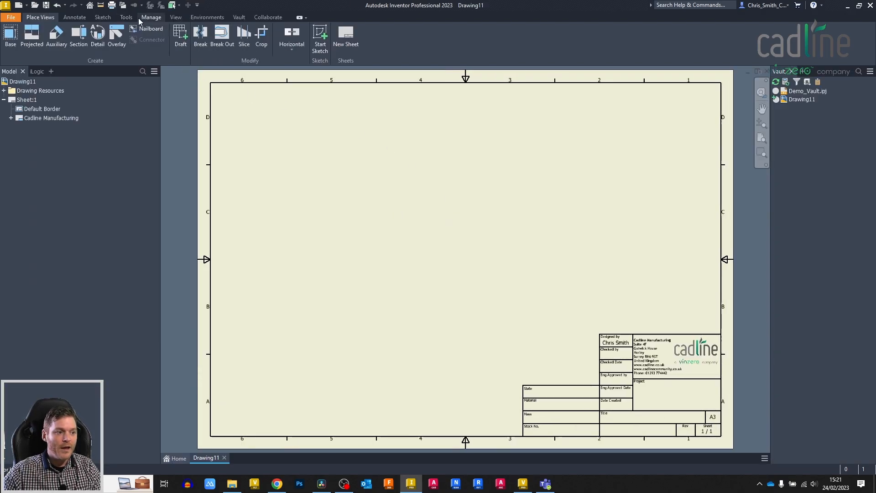
{"action": "left_click", "coordinate": [151, 17]}
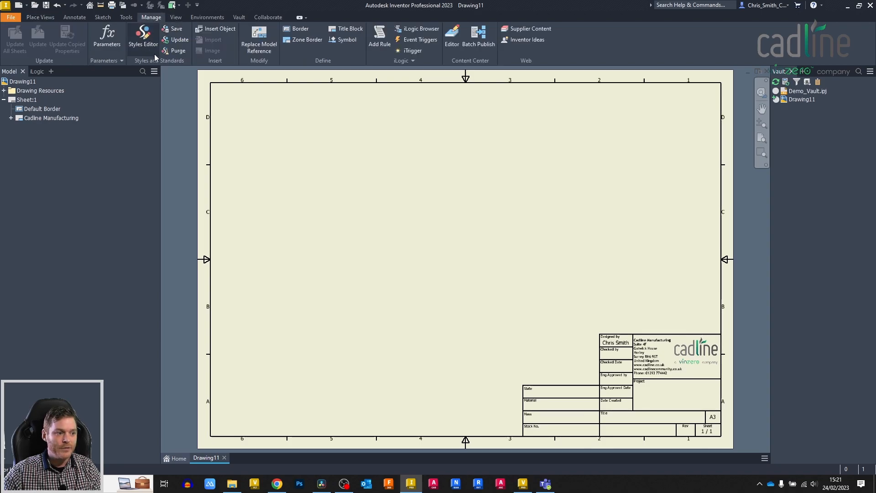
{"action": "mouse_move", "coordinate": [174, 69]}
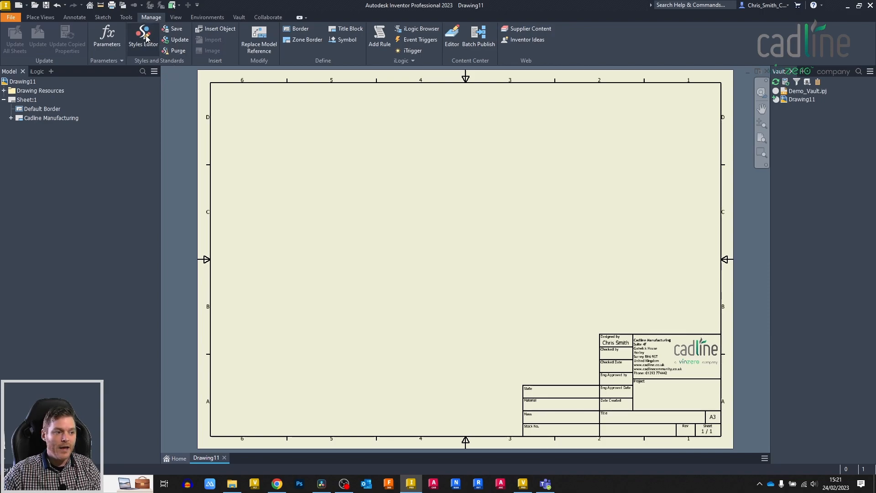
{"action": "mouse_move", "coordinate": [144, 109]}
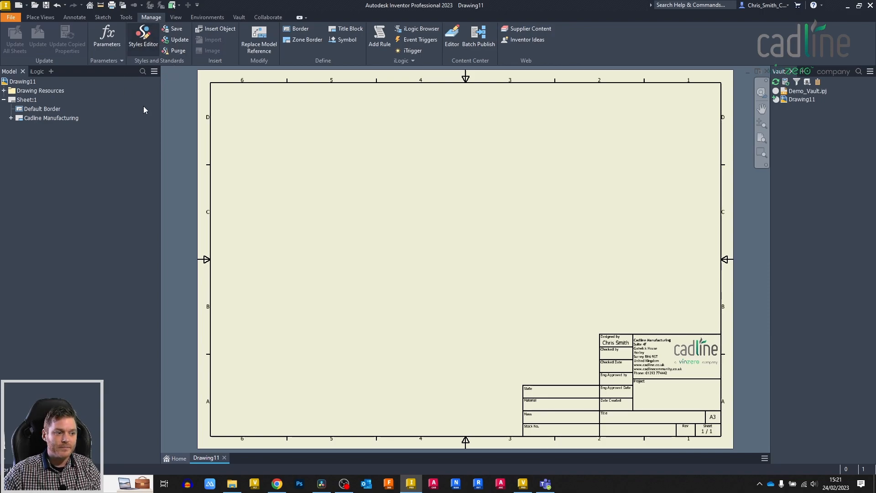
{"action": "left_click", "coordinate": [143, 38]}
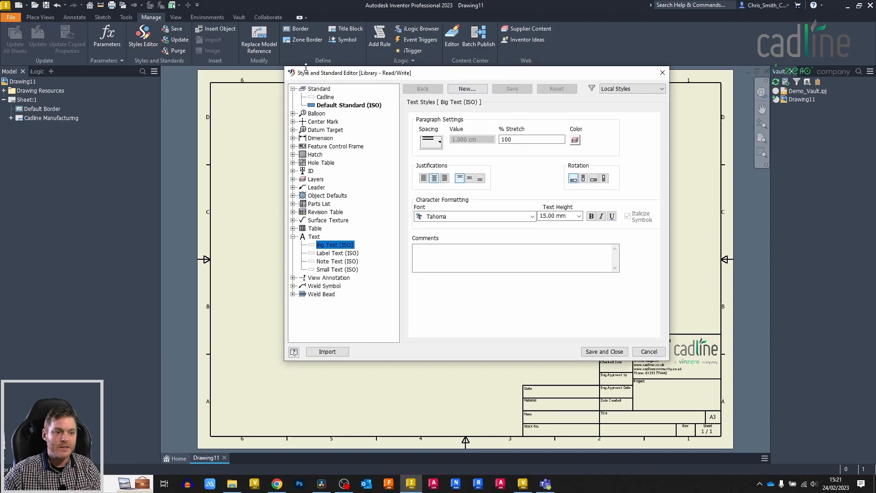
{"action": "mouse_move", "coordinate": [332, 284]}
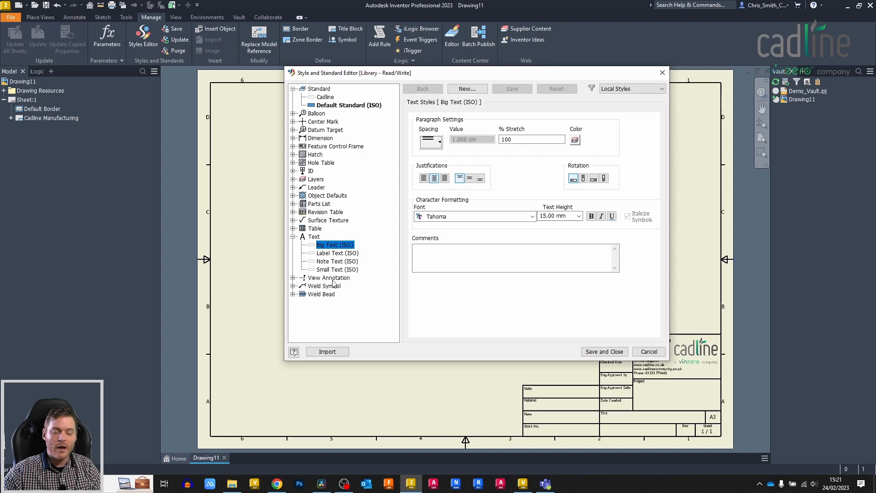
{"action": "mouse_move", "coordinate": [345, 281]}
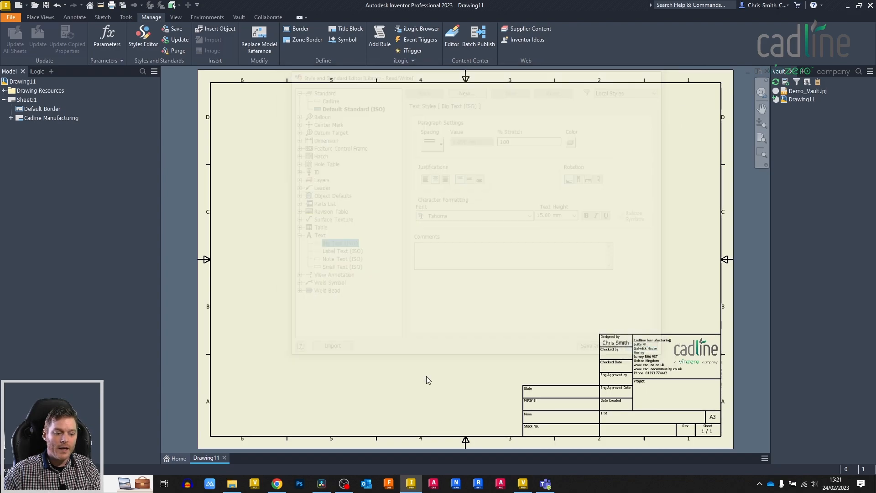
Browse the Inventor 2023 Design Data folder's style XML files in File Explorer, then minimise it.
{"action": "left_click", "coordinate": [231, 484]}
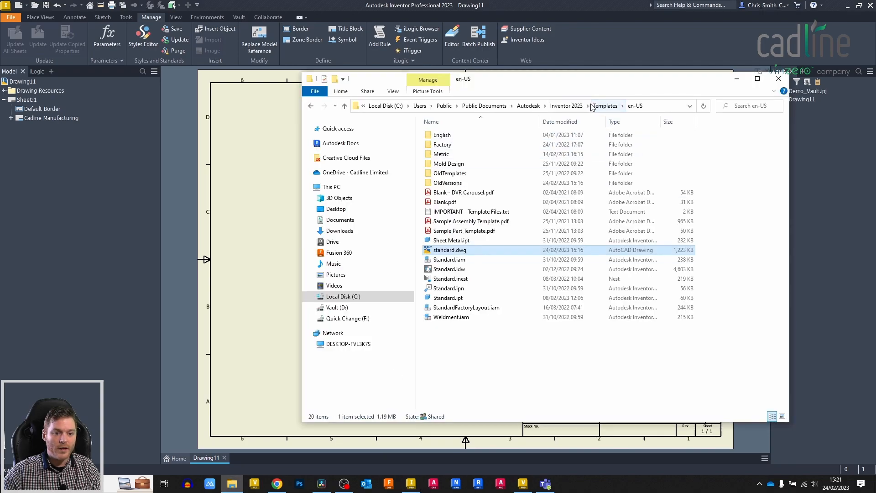
{"action": "left_click", "coordinate": [566, 105]}
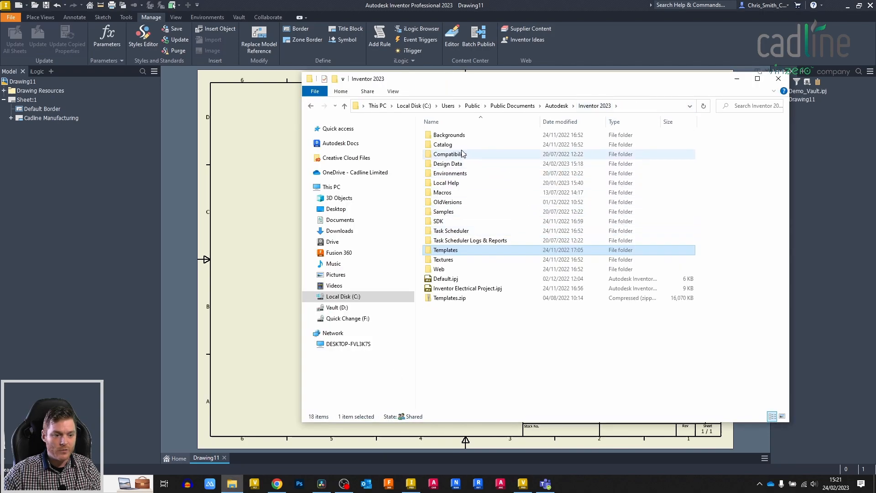
{"action": "mouse_move", "coordinate": [447, 163]}
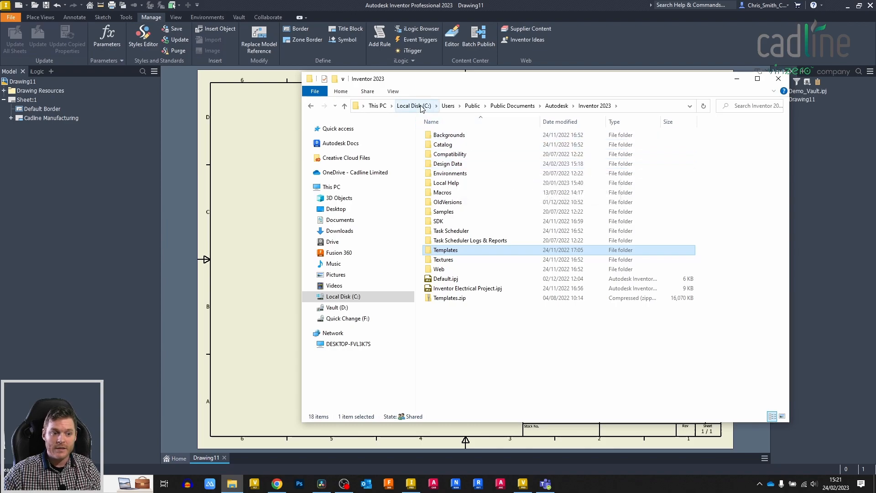
{"action": "mouse_move", "coordinate": [416, 109]}
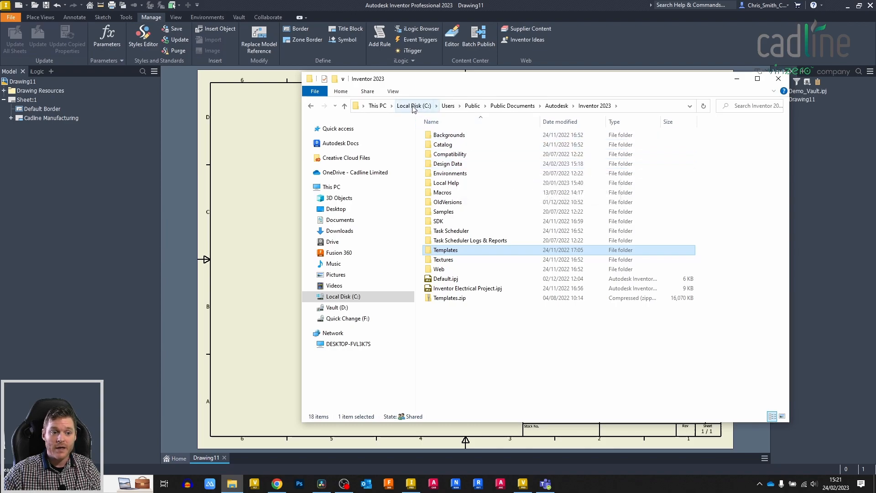
{"action": "mouse_move", "coordinate": [557, 105]}
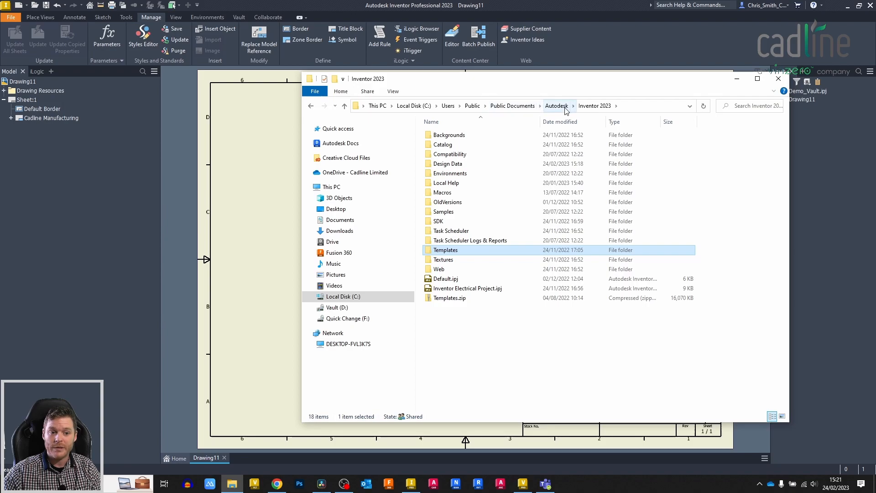
{"action": "mouse_move", "coordinate": [615, 107]}
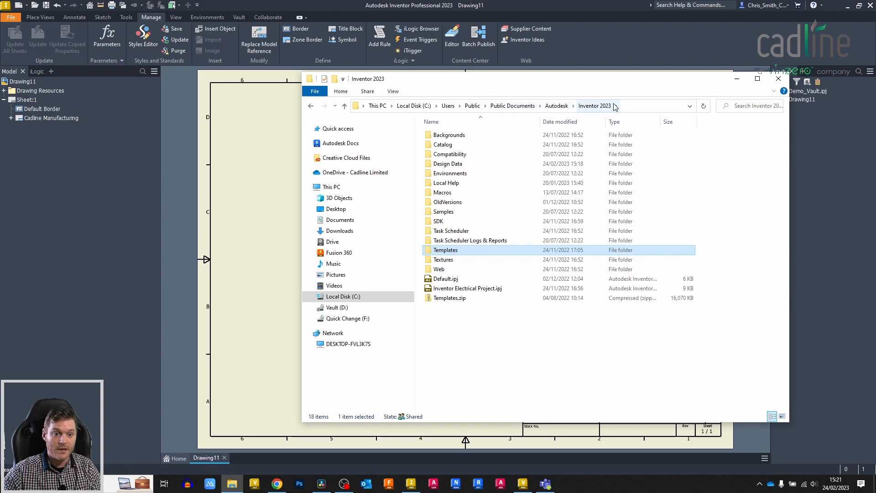
{"action": "double_click", "coordinate": [447, 163]}
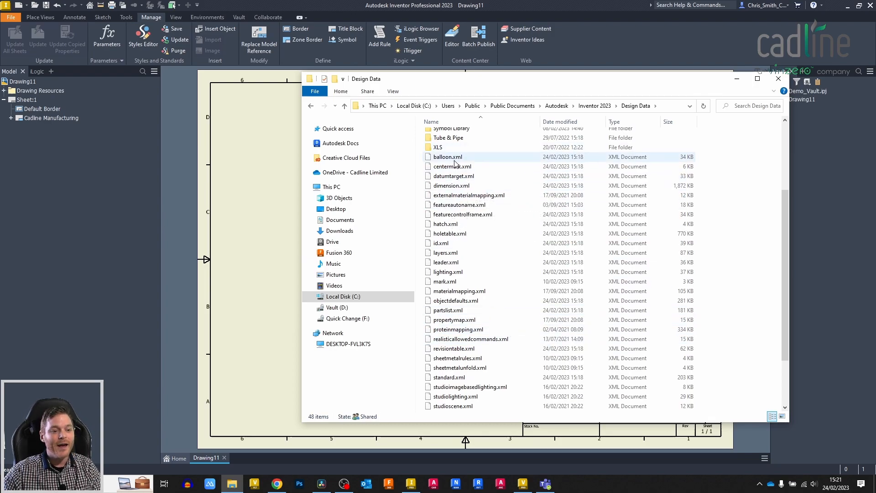
{"action": "left_click", "coordinate": [448, 377]}
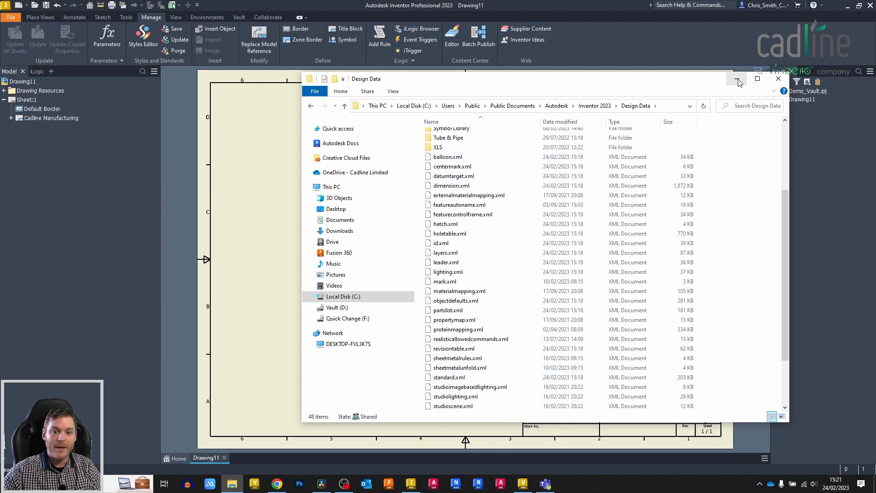
{"action": "mouse_move", "coordinate": [736, 78]}
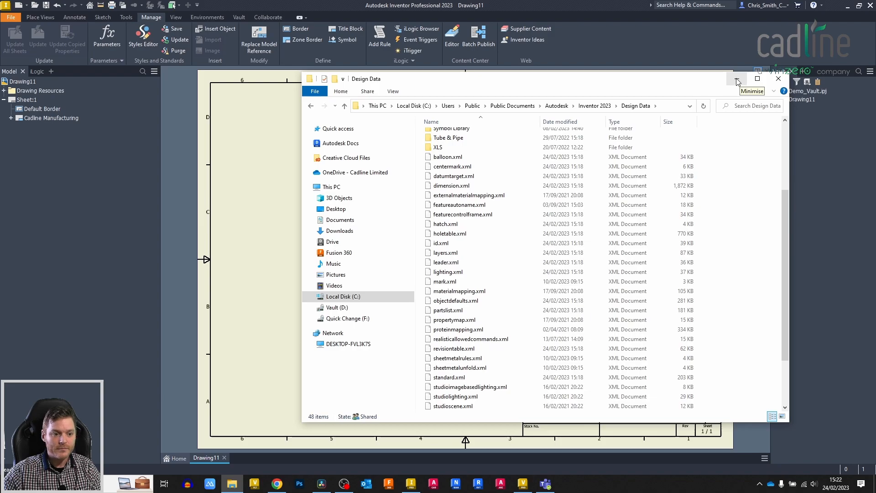
{"action": "left_click", "coordinate": [446, 156]}
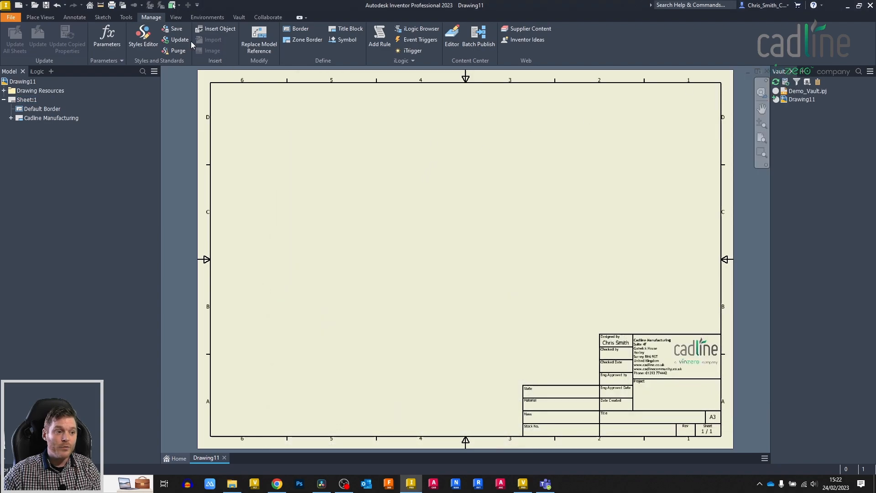
{"action": "mouse_move", "coordinate": [267, 115]}
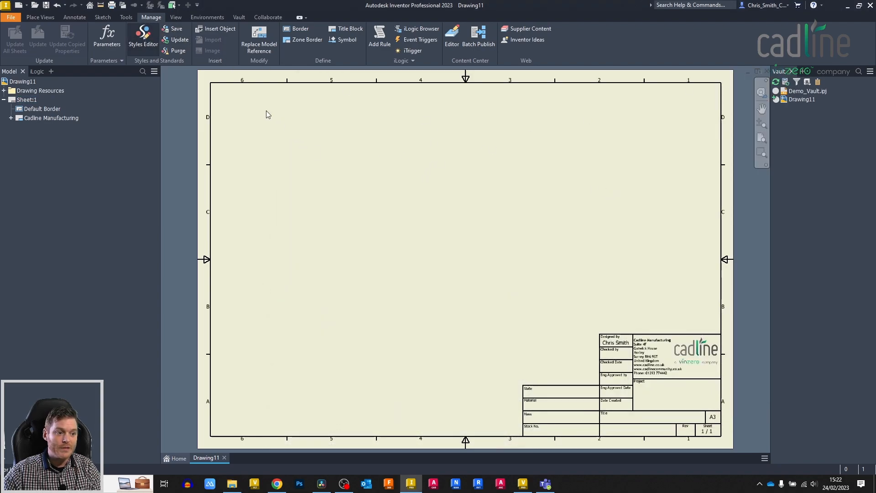
{"action": "left_click", "coordinate": [142, 36]}
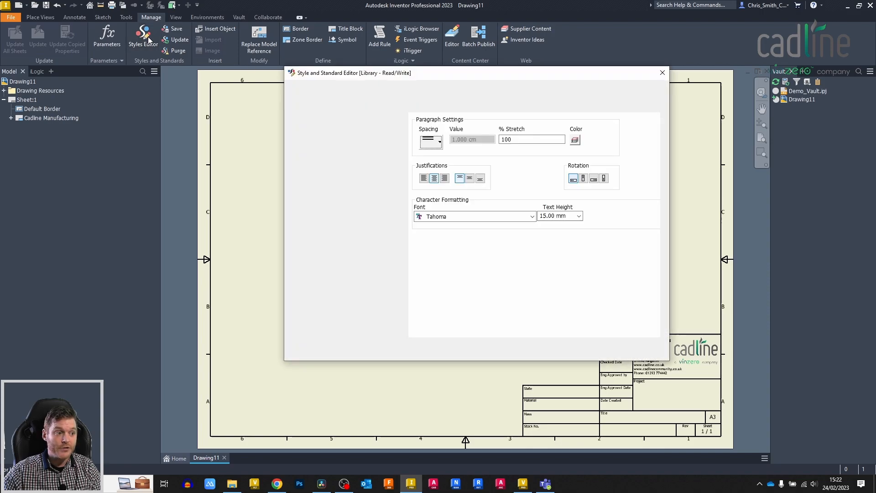
{"action": "left_click", "coordinate": [143, 37]}
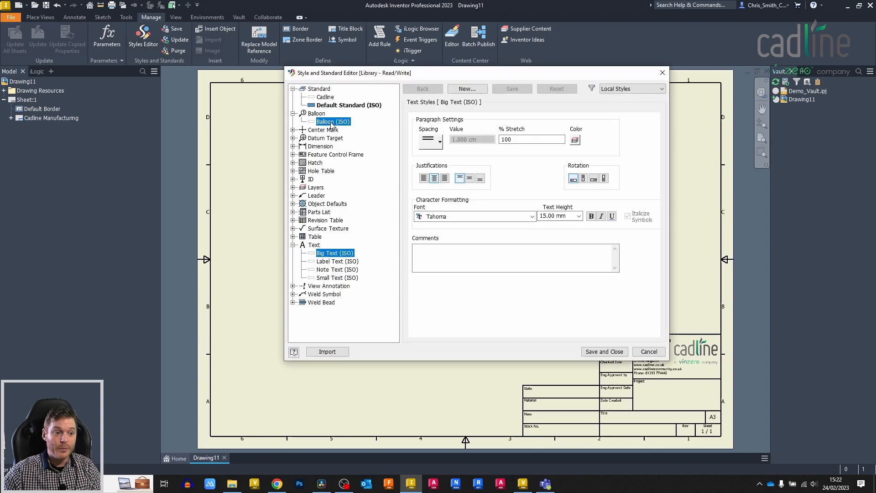
{"action": "left_click", "coordinate": [333, 121]}
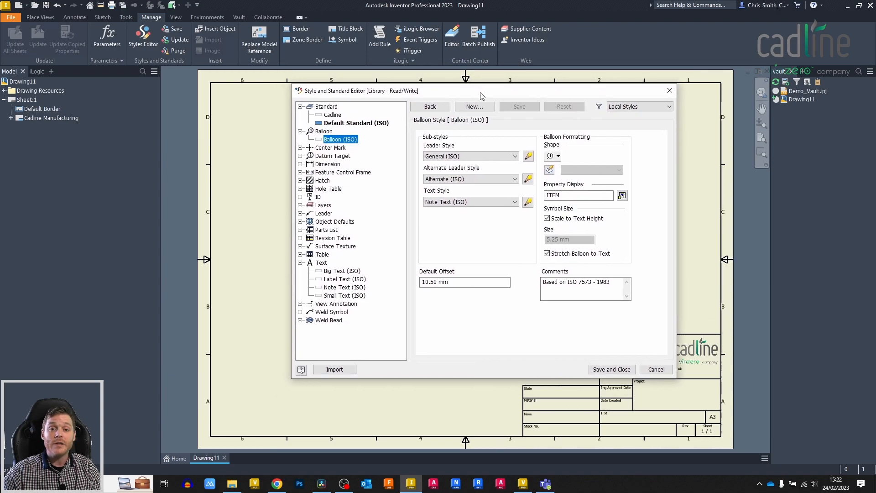
{"action": "mouse_move", "coordinate": [480, 92]}
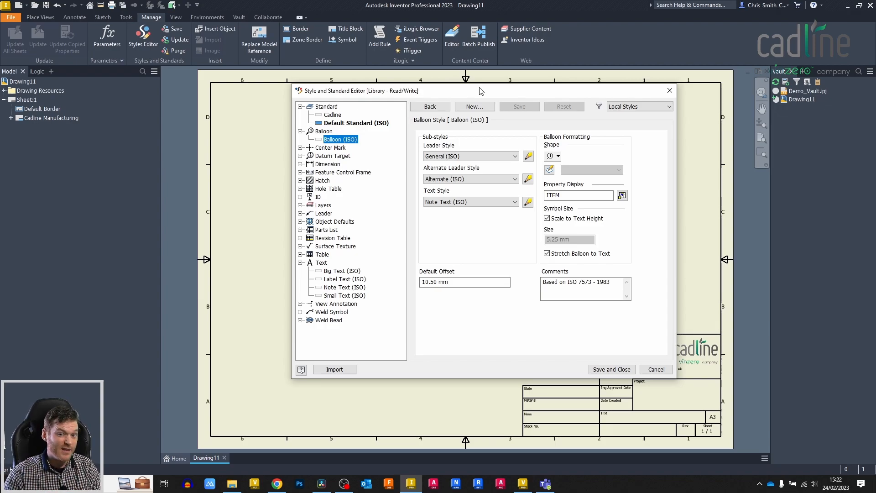
{"action": "mouse_move", "coordinate": [656, 370]}
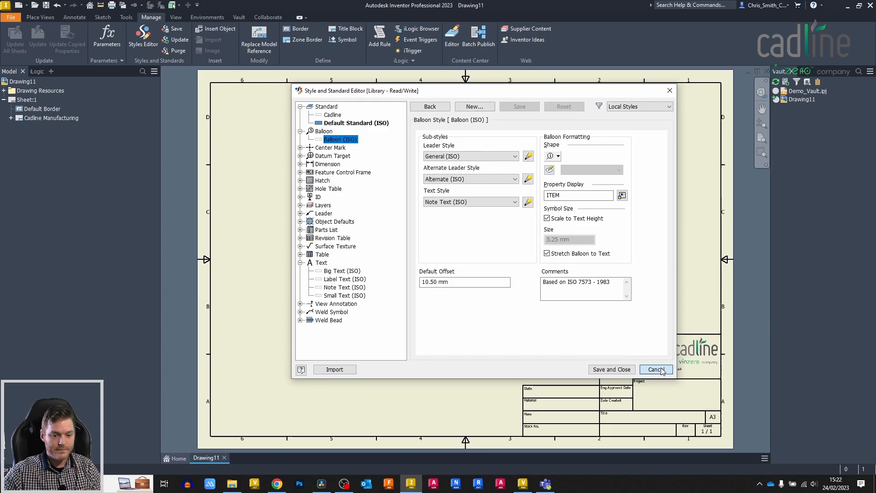
{"action": "left_click", "coordinate": [655, 369]}
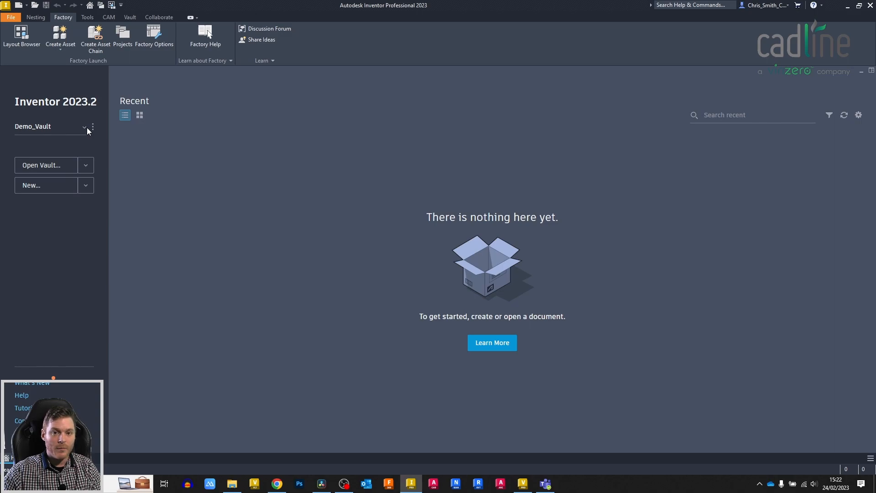
{"action": "mouse_move", "coordinate": [87, 130]}
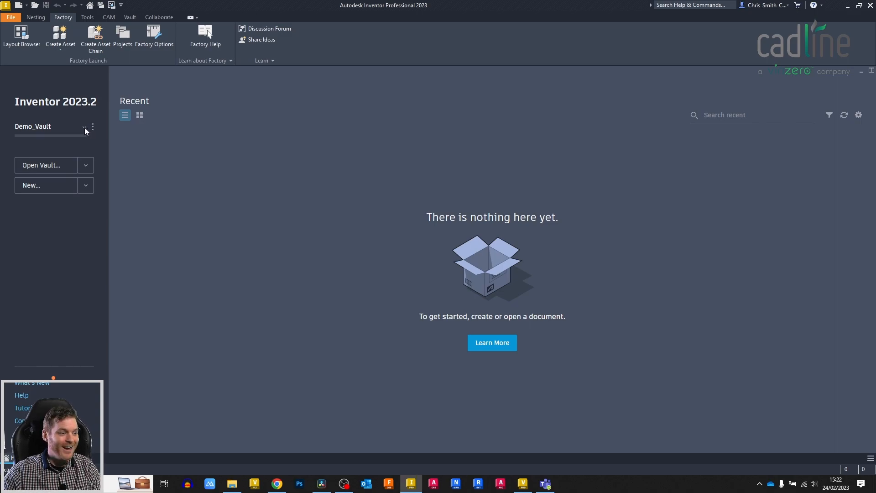
{"action": "mouse_move", "coordinate": [93, 129]}
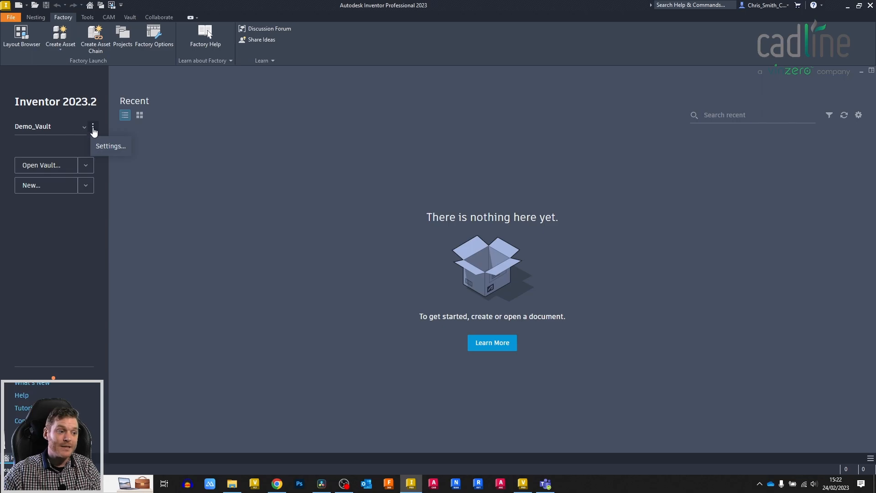
Open the project settings menu beside Demo_Vault on the Home screen.
{"action": "left_click", "coordinate": [500, 277]}
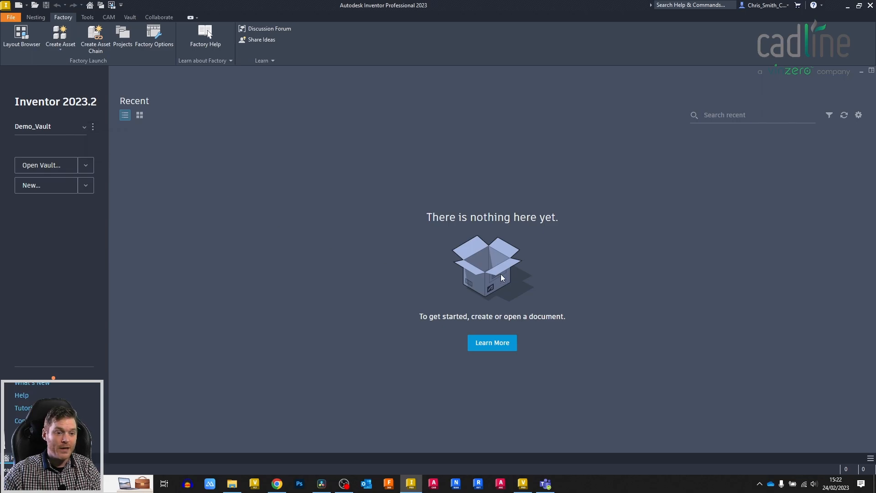
Inspect the Demo_Vault project's Use Style Library access options.
{"action": "left_click", "coordinate": [122, 37]}
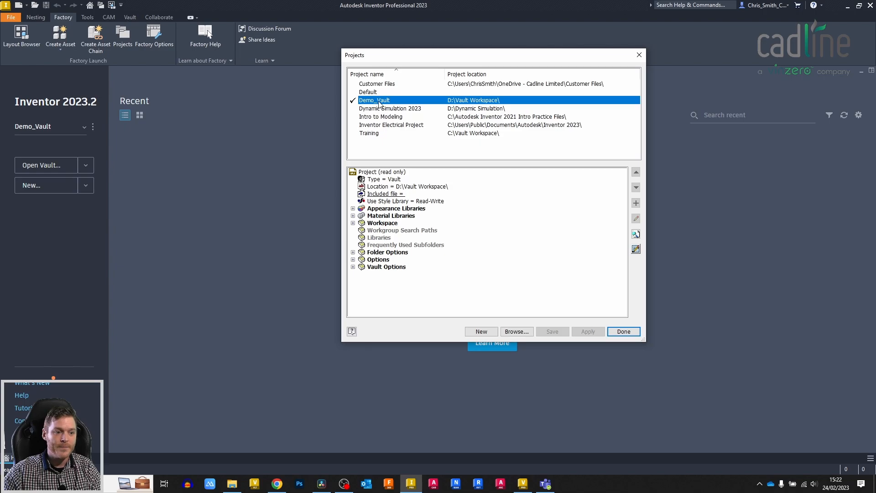
{"action": "mouse_move", "coordinate": [405, 107]}
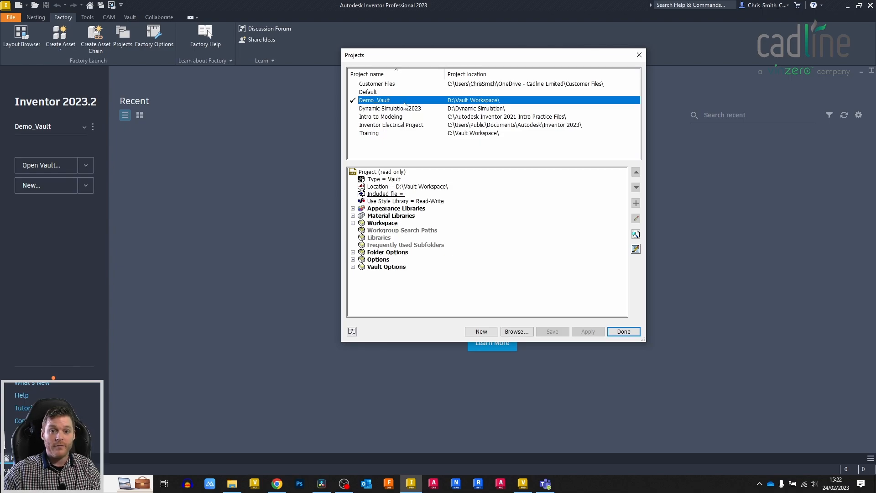
{"action": "left_click", "coordinate": [402, 200]}
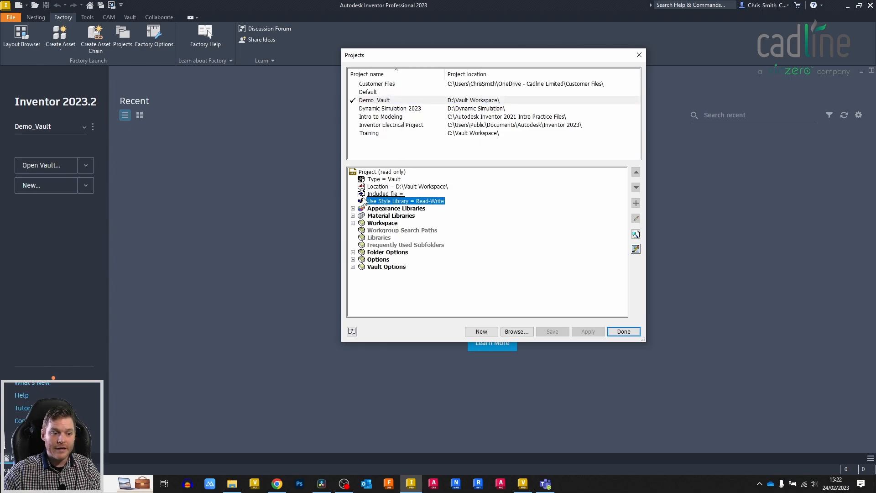
{"action": "mouse_move", "coordinate": [436, 204]}
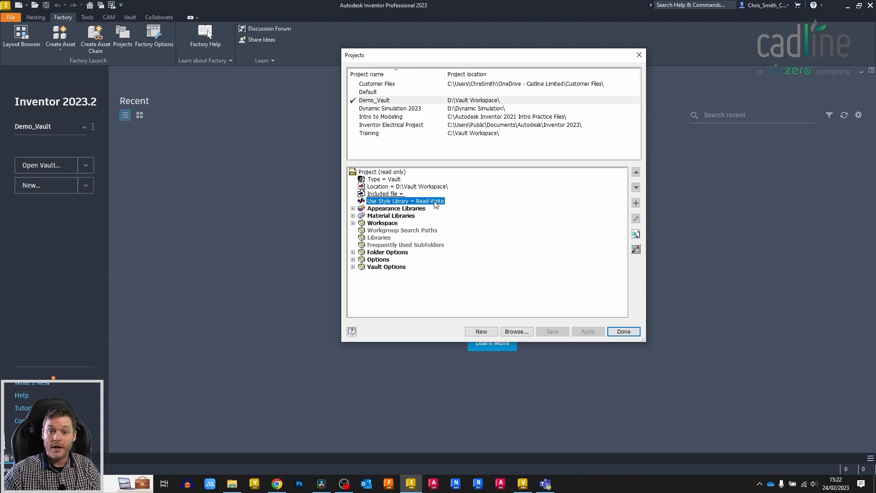
{"action": "left_click", "coordinate": [406, 200]}
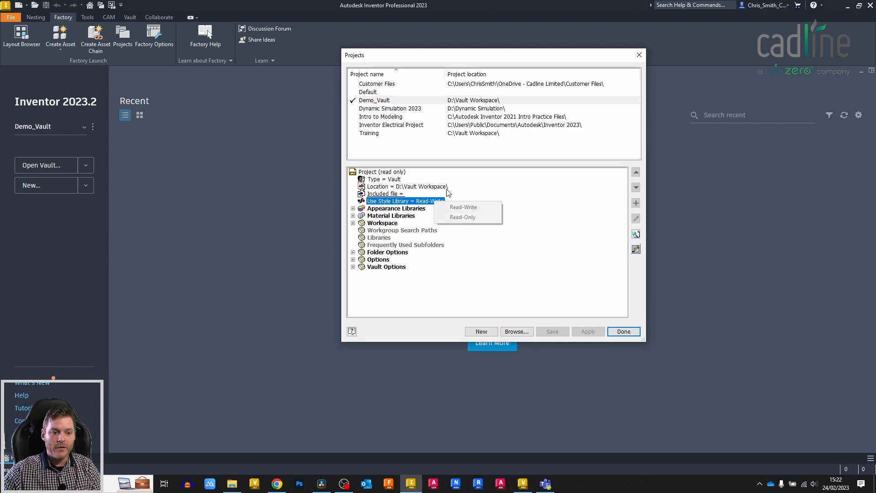
{"action": "mouse_move", "coordinate": [463, 217]}
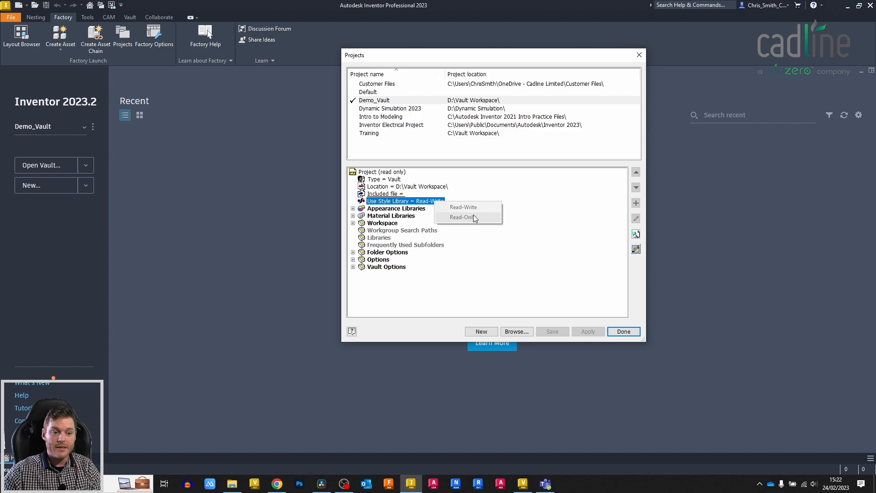
Activate the Default project, review its Read-Write/Read-Only style library options, and close with Done.
{"action": "left_click", "coordinate": [374, 92]}
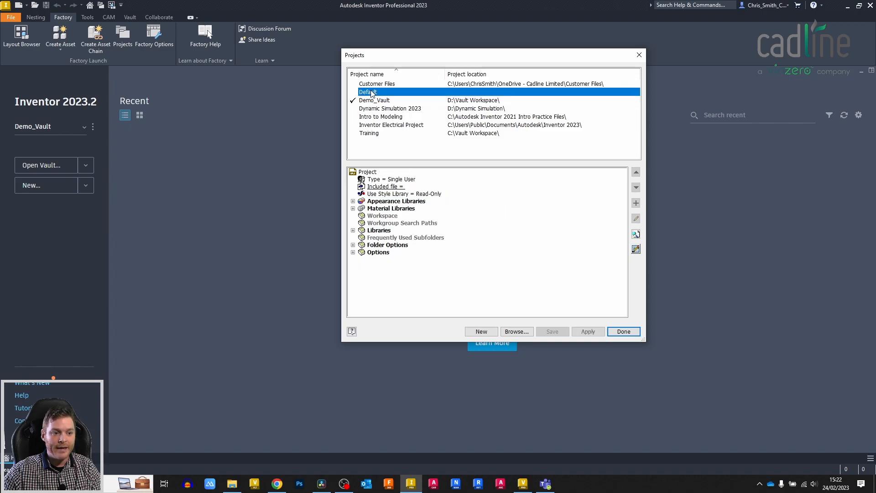
{"action": "double_click", "coordinate": [368, 92]}
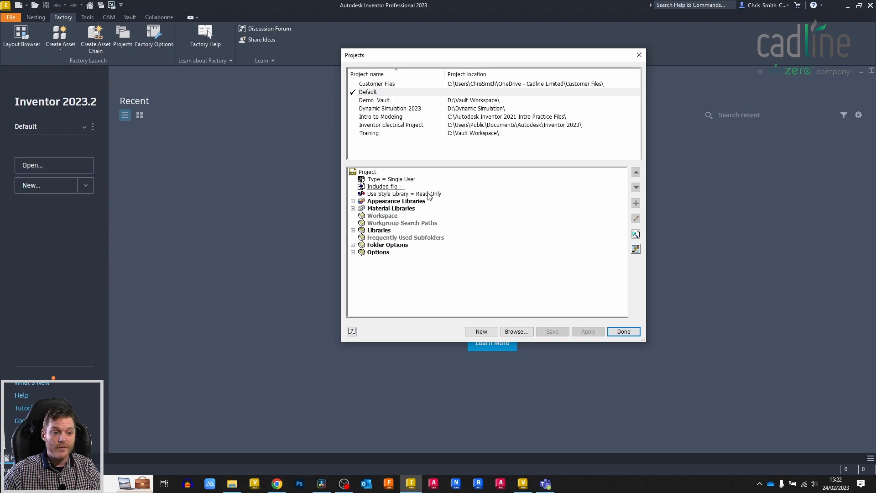
{"action": "left_click", "coordinate": [404, 194]}
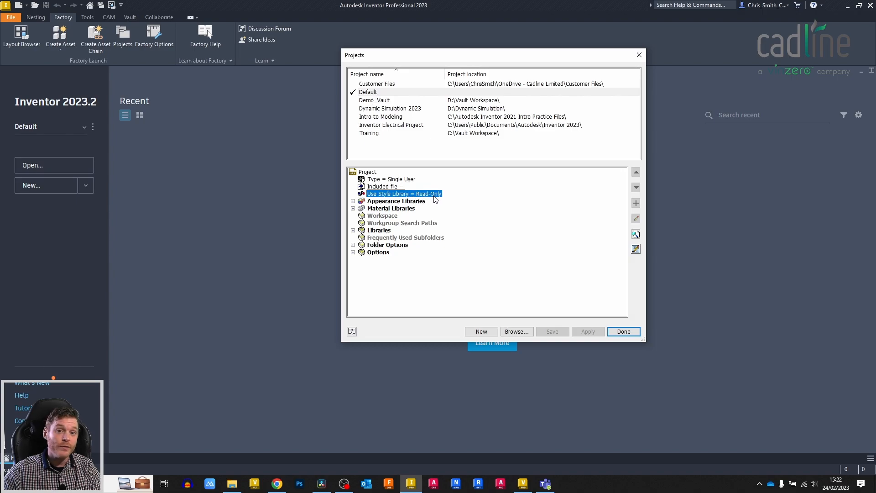
{"action": "left_click", "coordinate": [404, 193]}
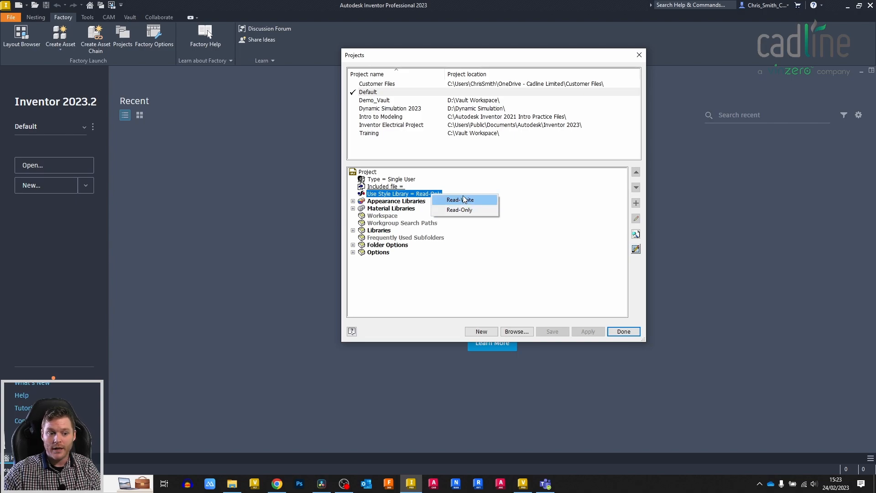
{"action": "mouse_move", "coordinate": [422, 193]}
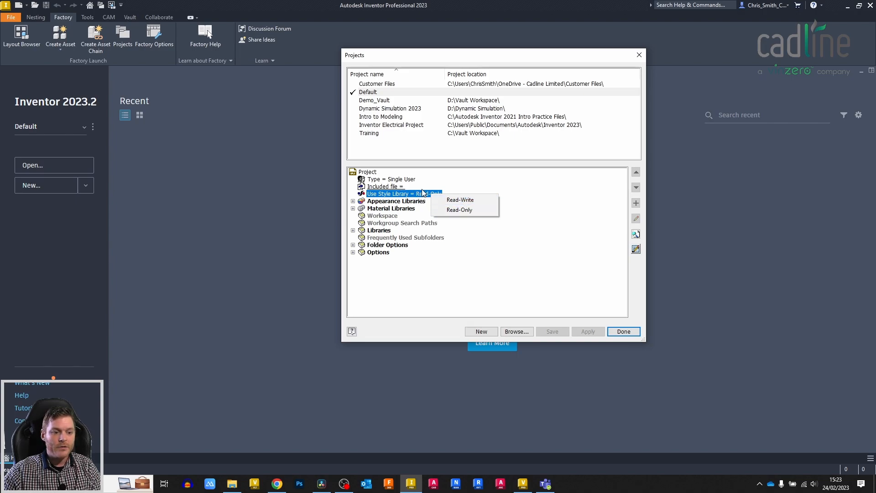
{"action": "left_click", "coordinate": [622, 331]}
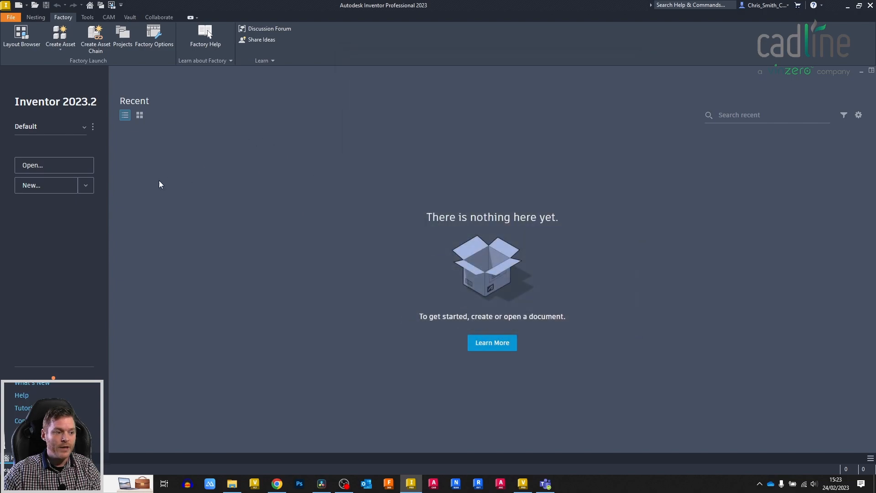
{"action": "mouse_move", "coordinate": [542, 197]}
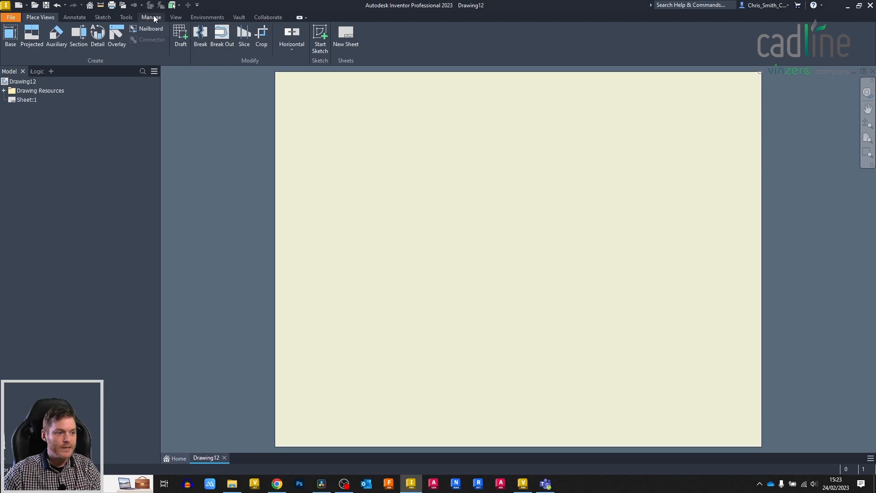
{"action": "left_click", "coordinate": [151, 17]}
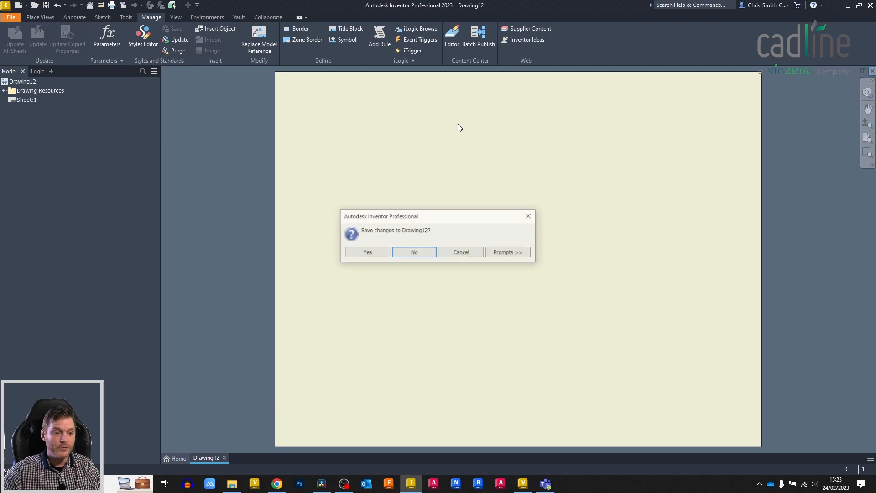
{"action": "left_click", "coordinate": [414, 252]}
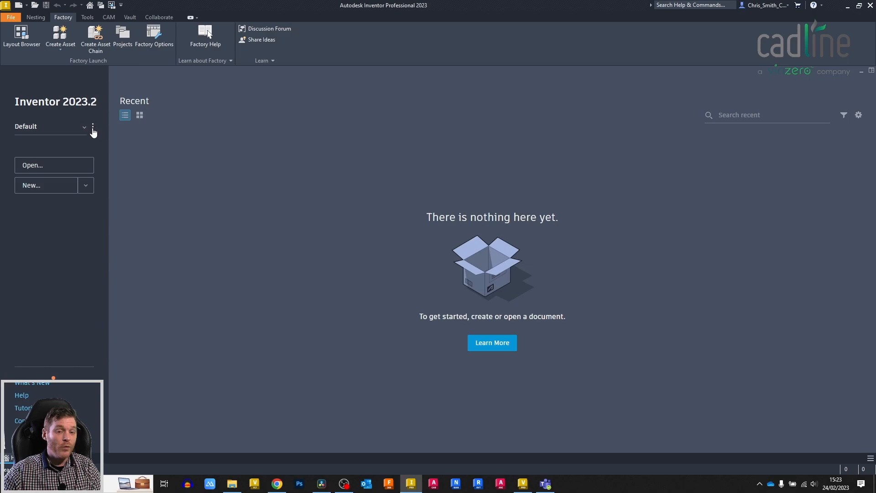
{"action": "mouse_move", "coordinate": [92, 127]}
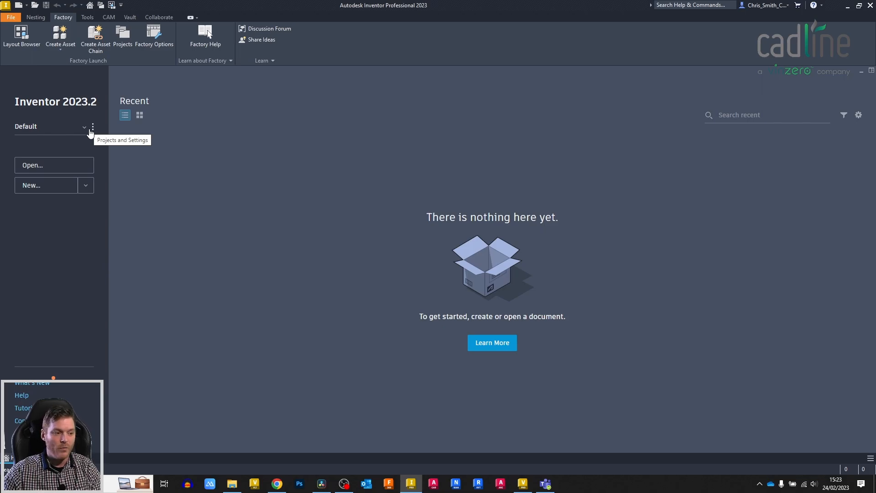
Reactivate Demo_Vault in the Projects dialog and close it with Done.
{"action": "left_click", "coordinate": [92, 126]}
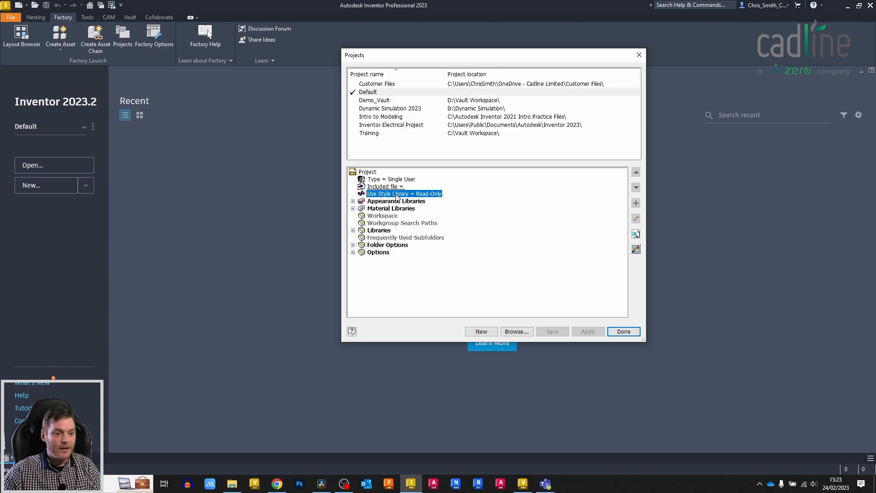
{"action": "double_click", "coordinate": [375, 100]}
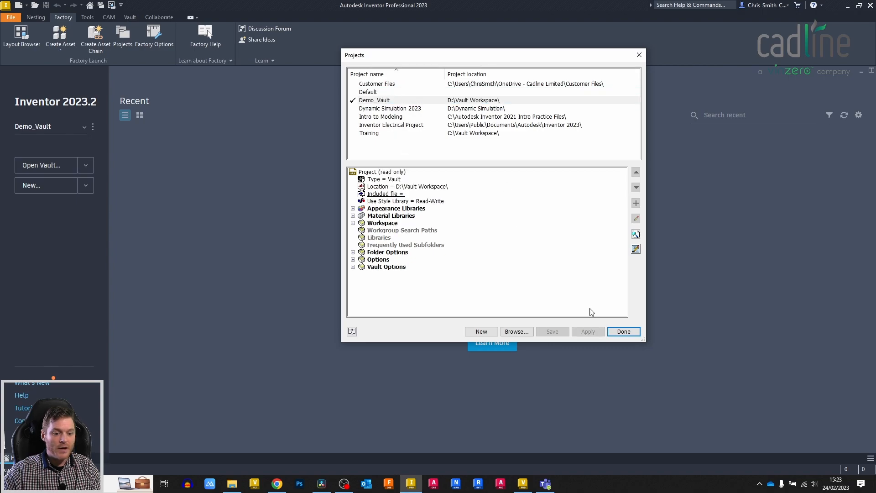
{"action": "mouse_move", "coordinate": [446, 204]}
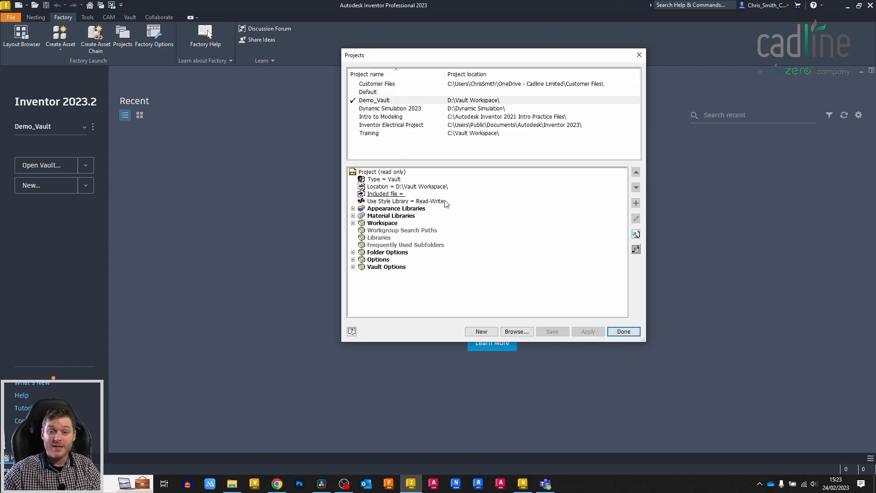
{"action": "left_click", "coordinate": [623, 332]}
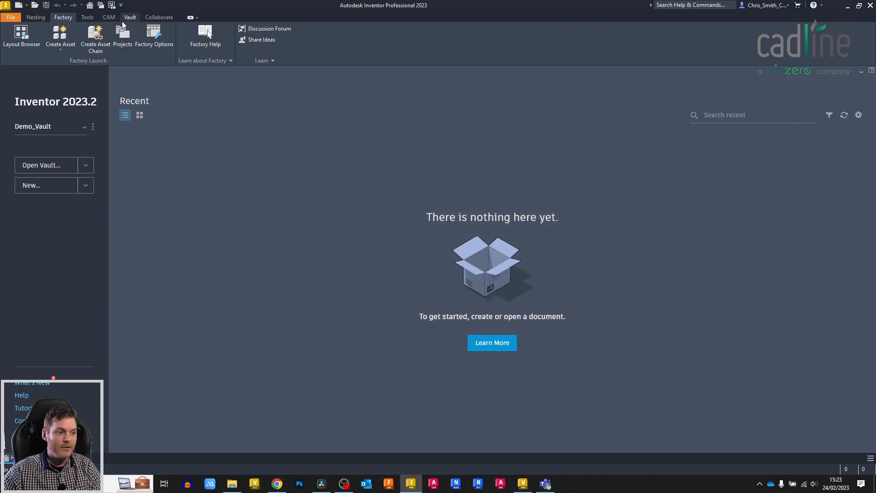
{"action": "mouse_move", "coordinate": [84, 197]}
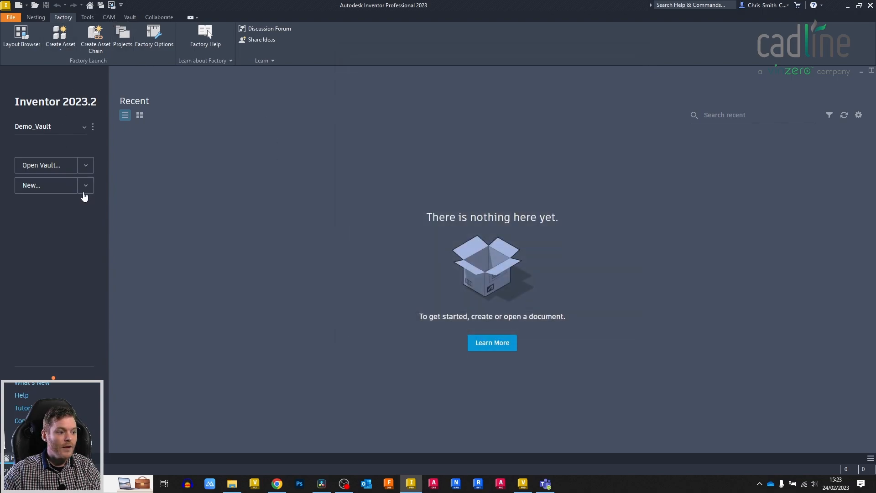
{"action": "mouse_move", "coordinate": [528, 240]}
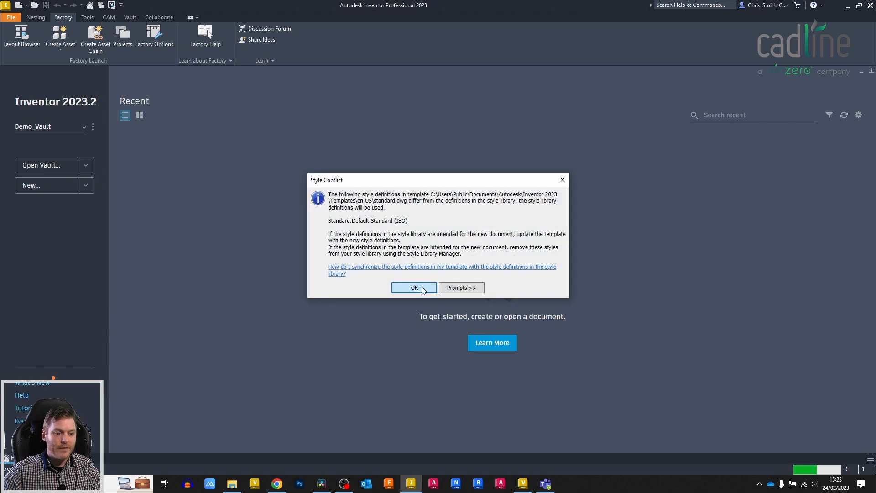
{"action": "mouse_move", "coordinate": [331, 236]}
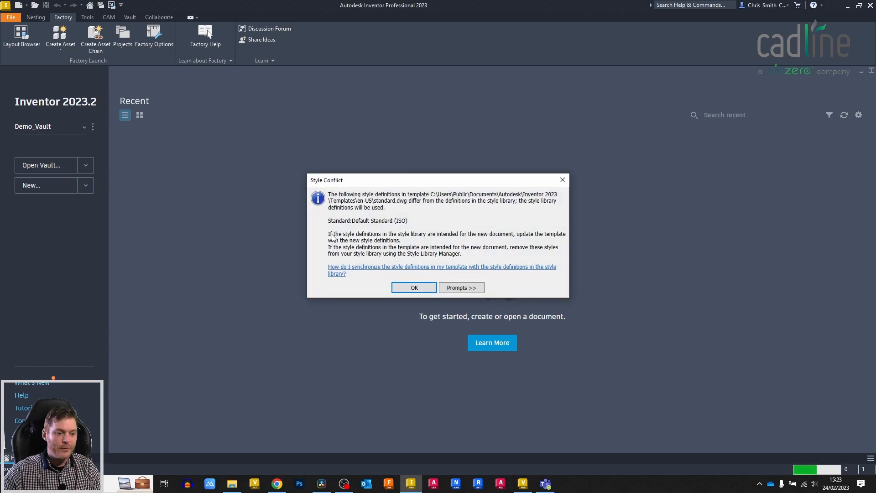
{"action": "mouse_move", "coordinate": [442, 241]}
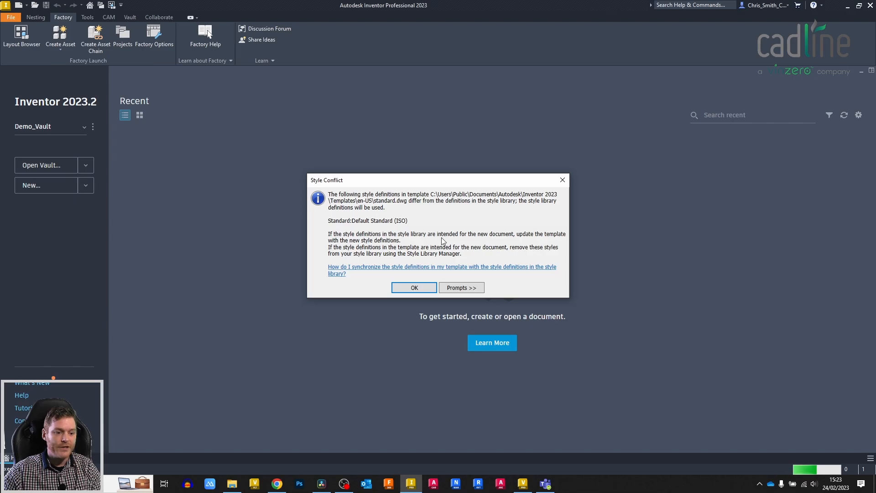
{"action": "mouse_move", "coordinate": [502, 239]}
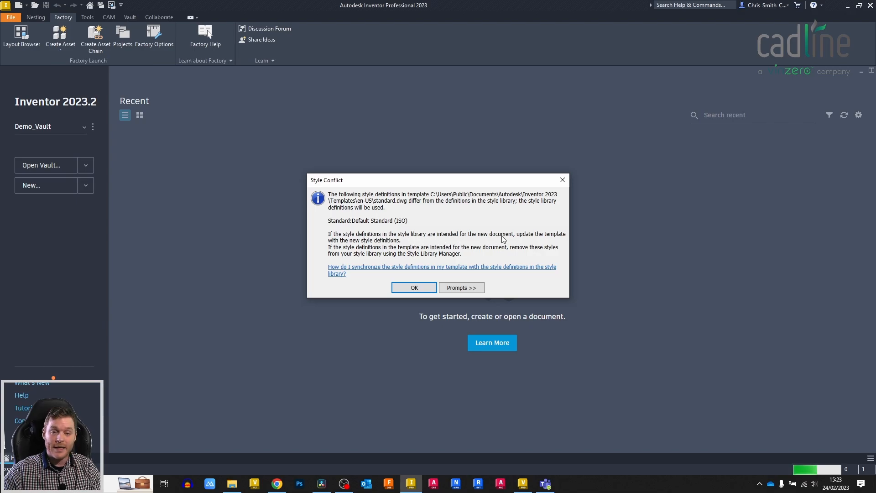
{"action": "mouse_move", "coordinate": [546, 240]}
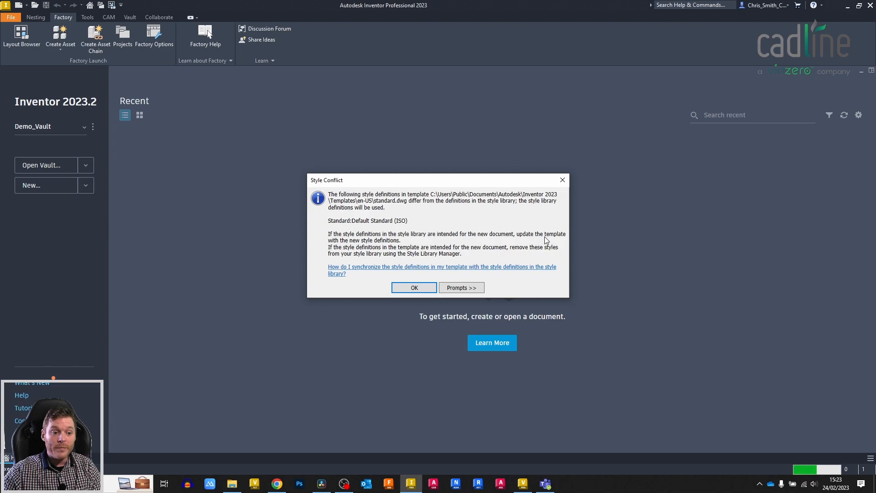
{"action": "mouse_move", "coordinate": [410, 241]}
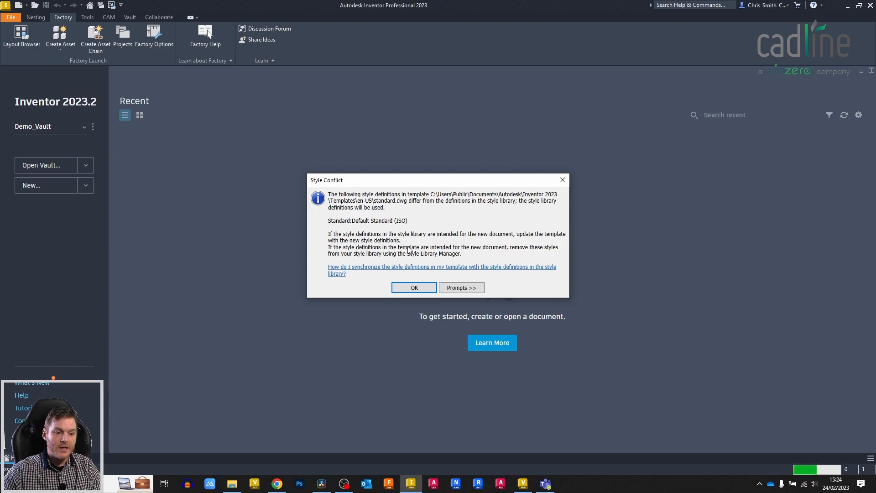
{"action": "mouse_move", "coordinate": [505, 254]}
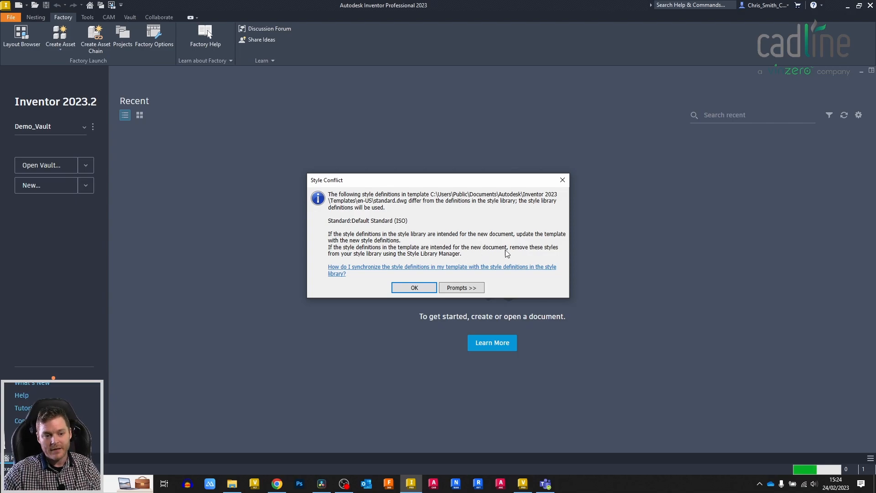
{"action": "mouse_move", "coordinate": [370, 261]}
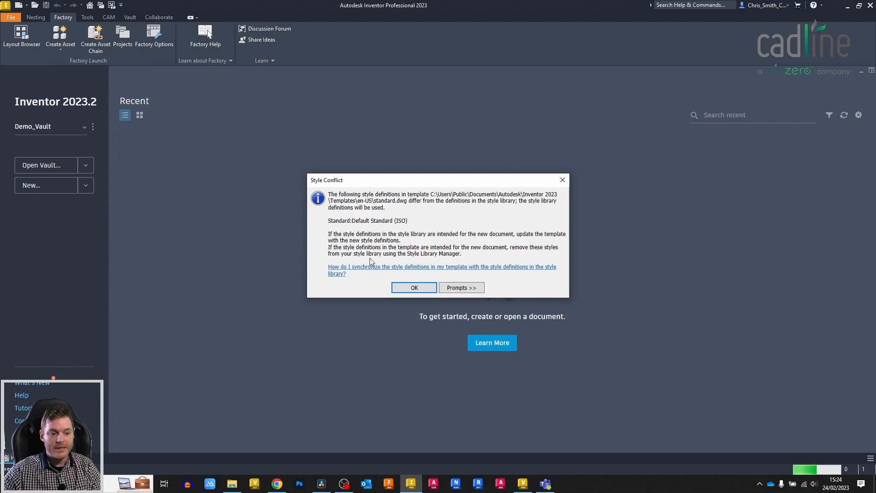
{"action": "mouse_move", "coordinate": [398, 257]}
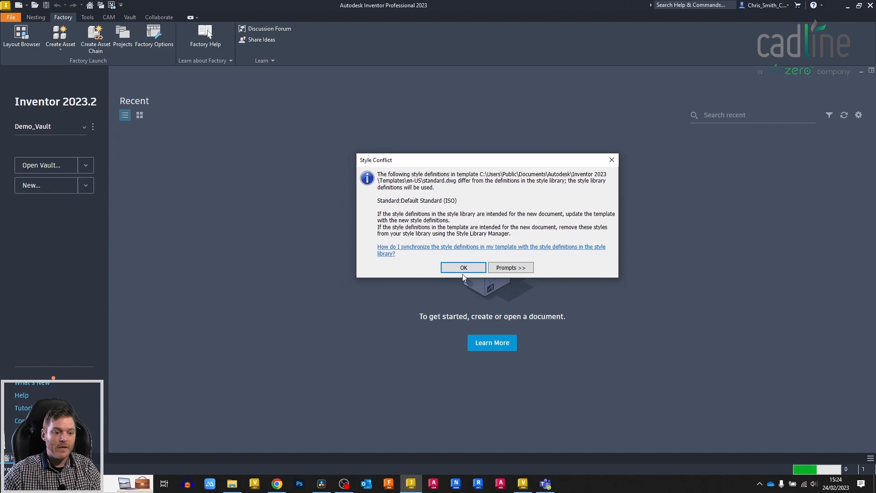
Dismiss the style conflict notice to open Drawing13 and show the Manage tab tools.
{"action": "left_click", "coordinate": [463, 267]}
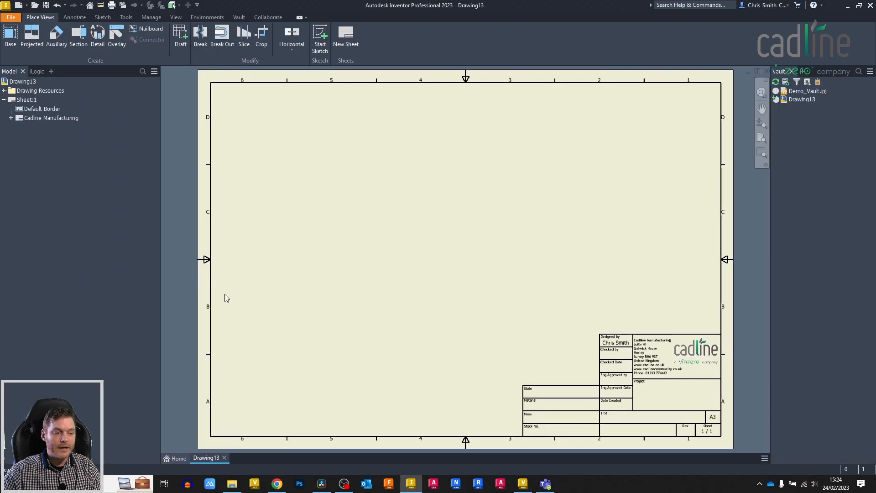
{"action": "mouse_move", "coordinate": [250, 87]}
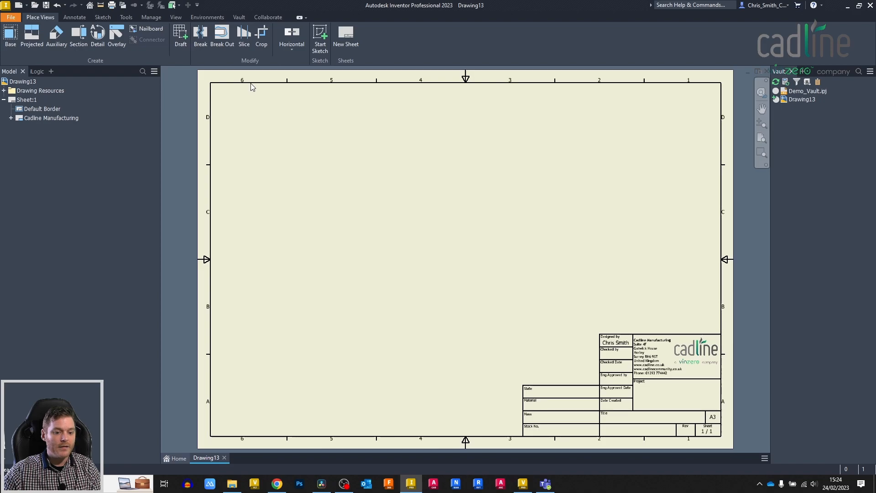
{"action": "left_click", "coordinate": [151, 17]}
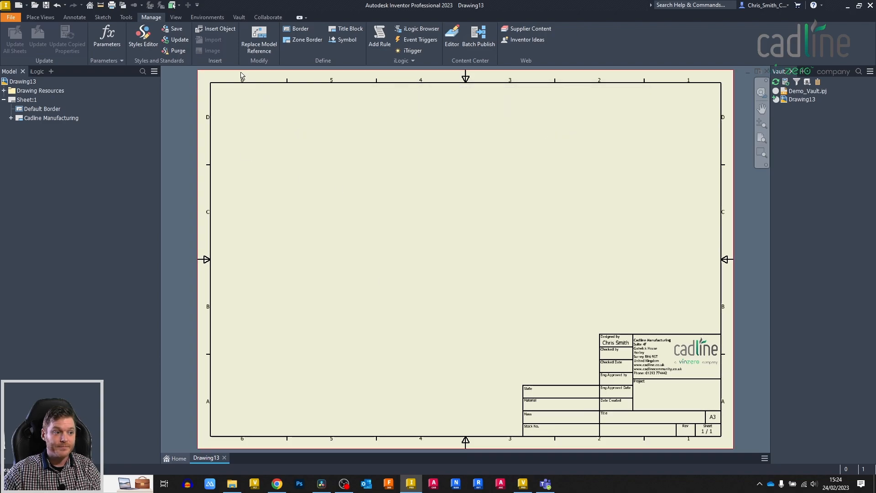
{"action": "left_click", "coordinate": [179, 40]}
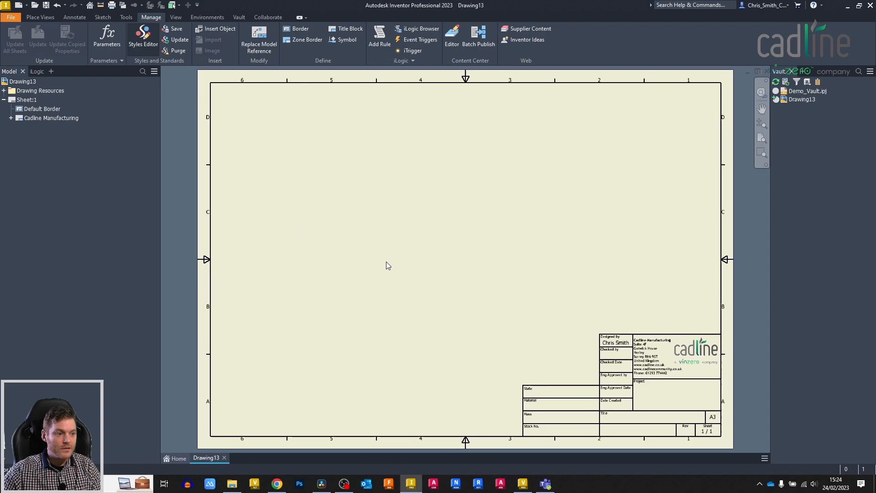
Open the Style and Standard Editor for Drawing13, showing the Label Text (ISO) style.
{"action": "left_click", "coordinate": [142, 37]}
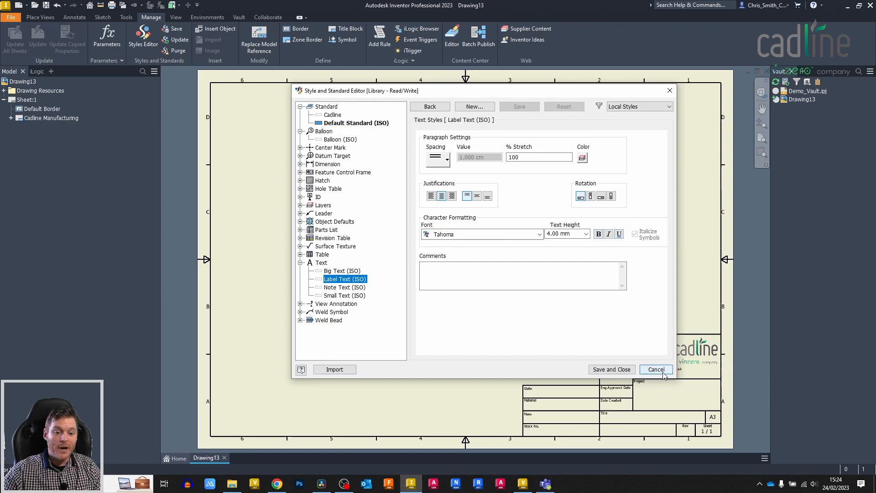
{"action": "mouse_move", "coordinate": [366, 279]}
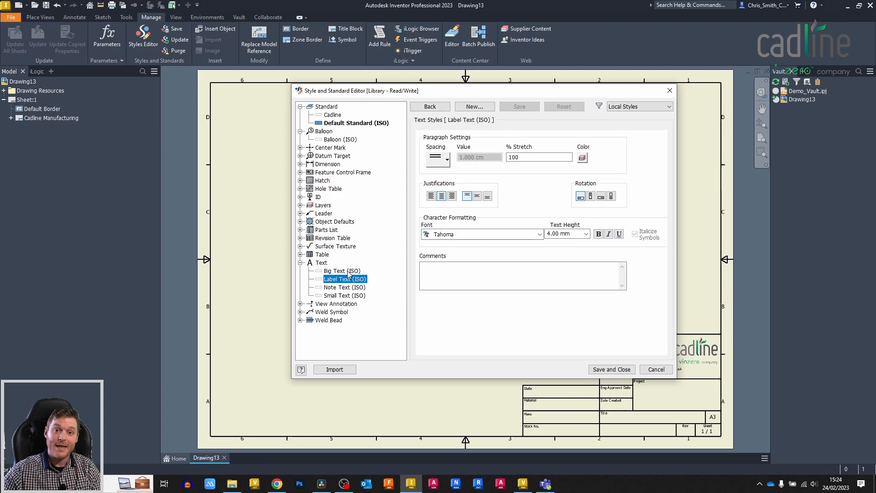
{"action": "mouse_move", "coordinate": [413, 94]}
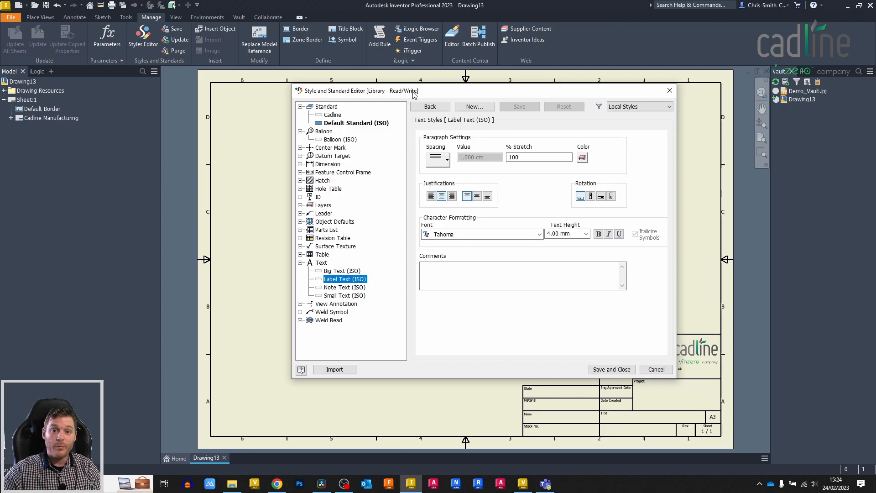
{"action": "mouse_move", "coordinate": [502, 317]}
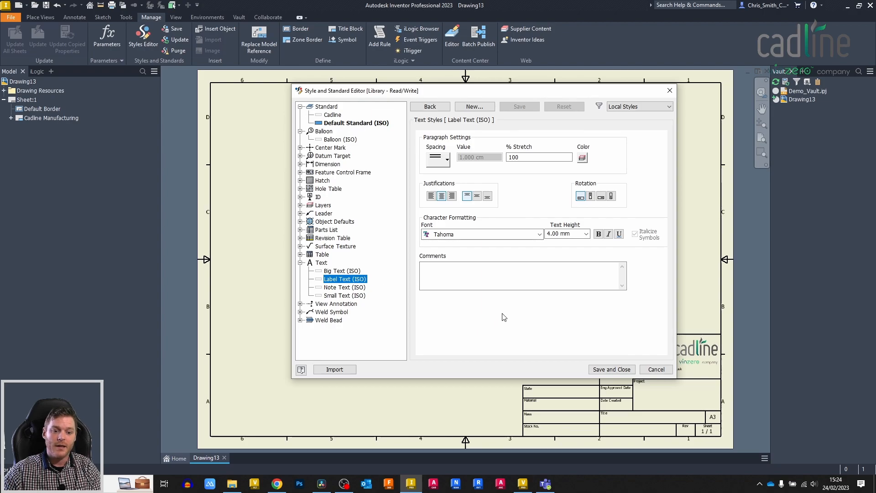
{"action": "mouse_move", "coordinate": [457, 325]}
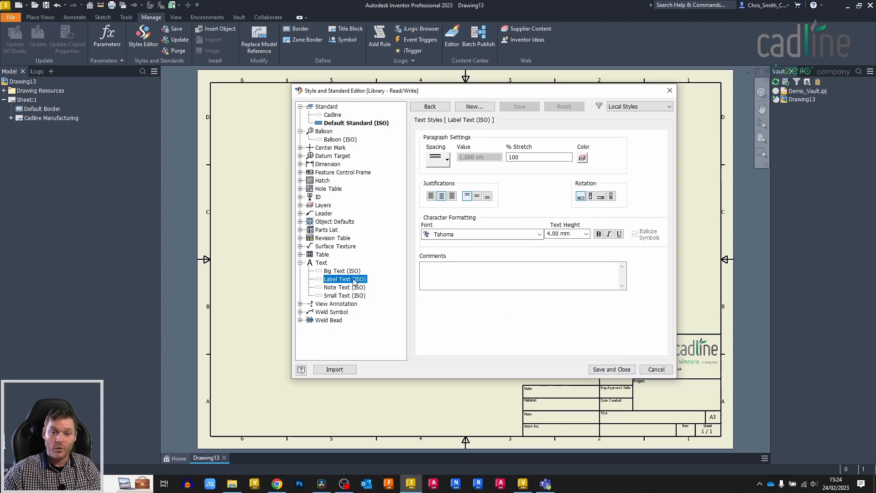
Cancel the Style Editor and confirm the Save Styles and Purge Styles lists are empty.
{"action": "left_click", "coordinate": [611, 369]}
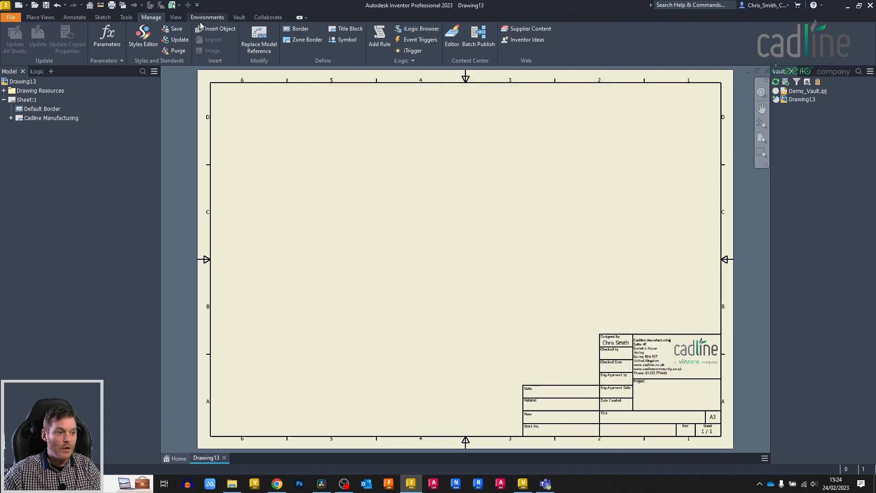
{"action": "left_click", "coordinate": [176, 29]}
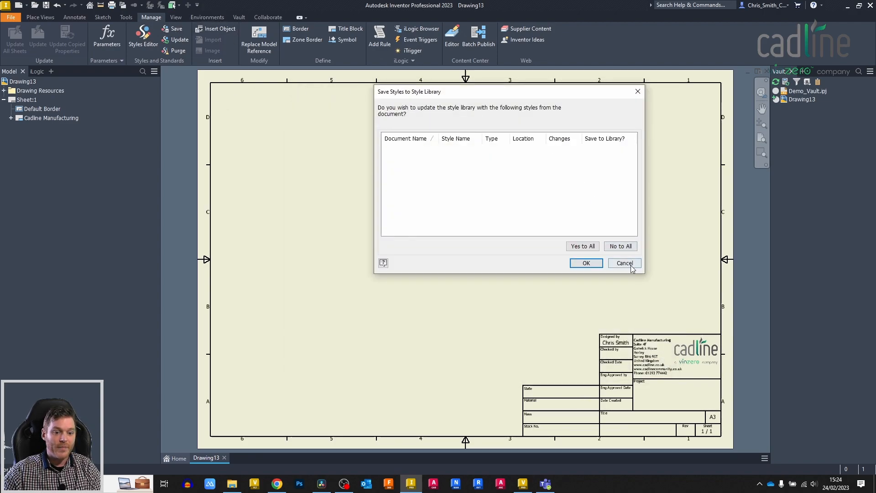
{"action": "left_click", "coordinate": [624, 263]}
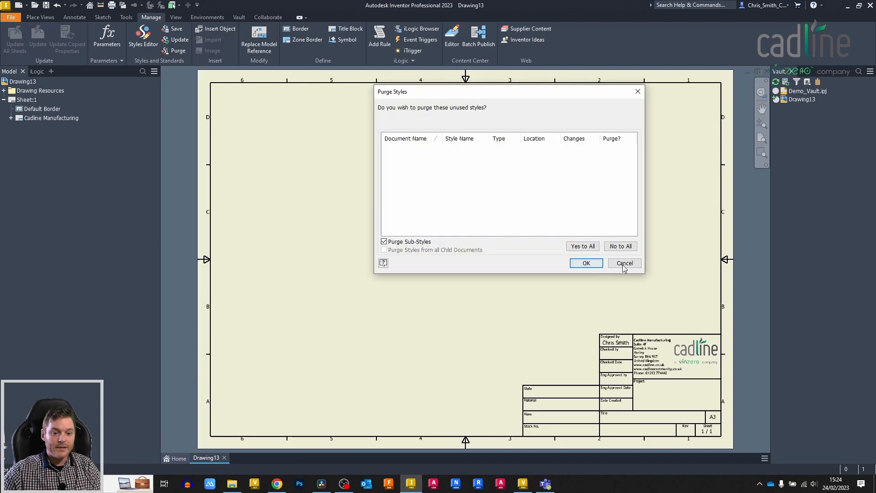
{"action": "left_click", "coordinate": [624, 263]}
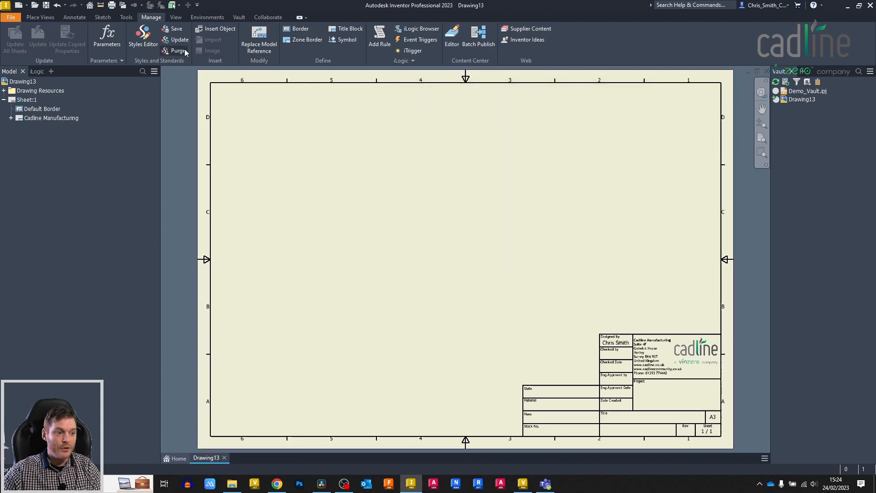
{"action": "mouse_move", "coordinate": [177, 51]}
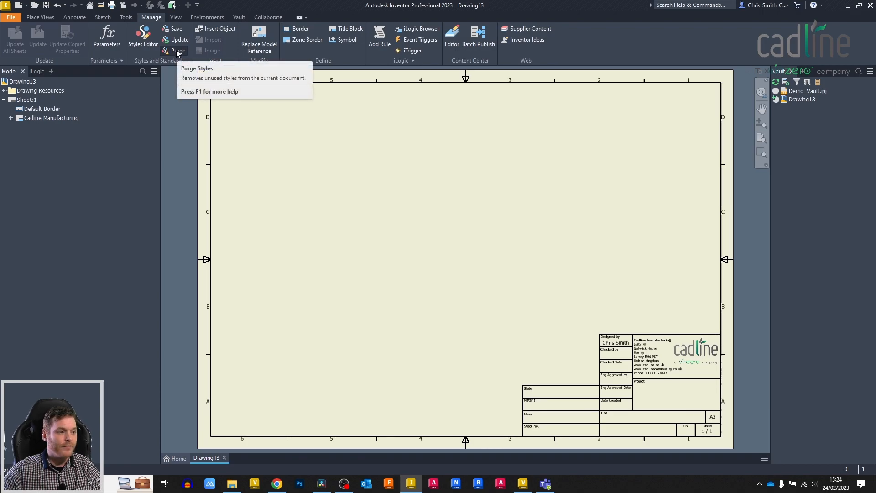
{"action": "mouse_move", "coordinate": [176, 29]}
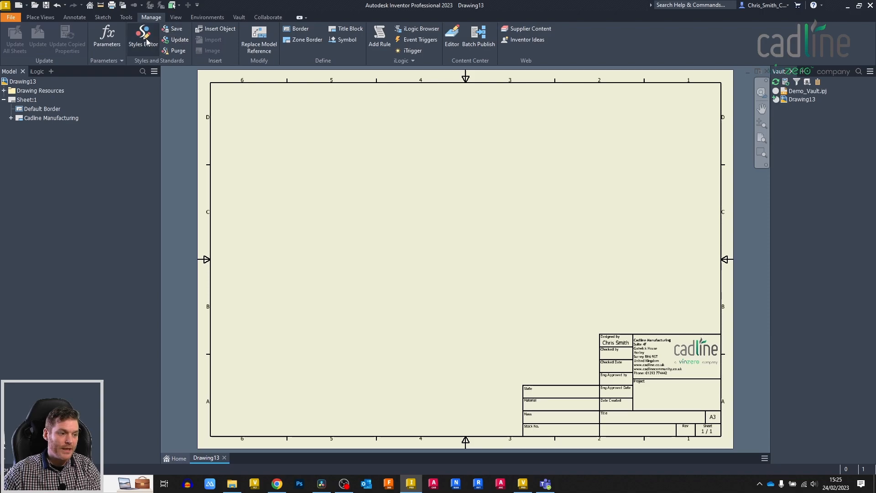
{"action": "mouse_move", "coordinate": [27, 12]}
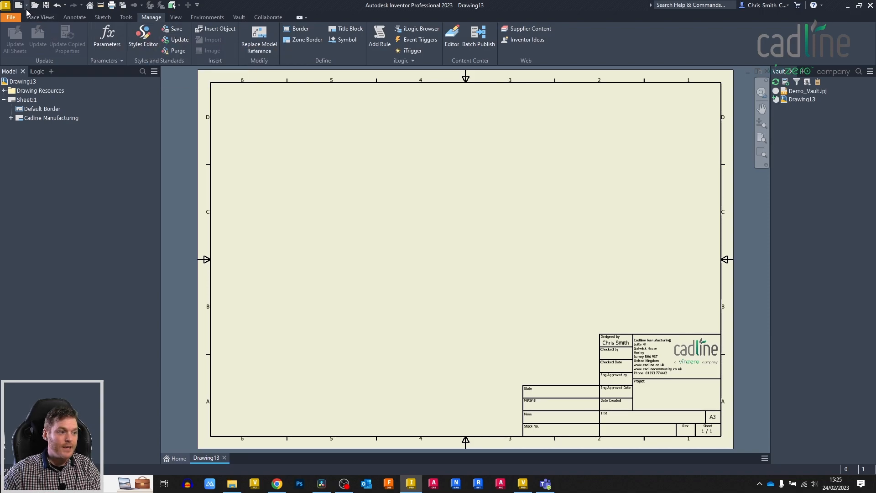
Save Drawing13 as a template replacing standard.dwg, then start Drawing14 from it.
{"action": "left_click", "coordinate": [10, 17]}
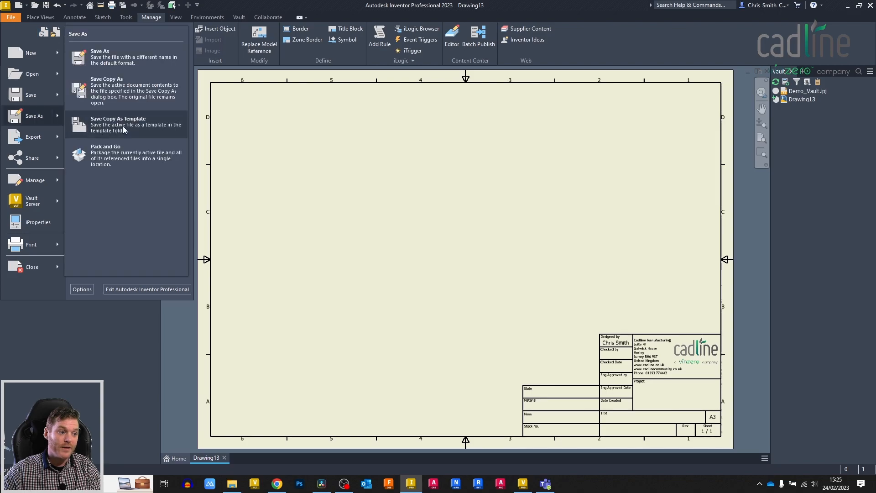
{"action": "left_click", "coordinate": [118, 125]}
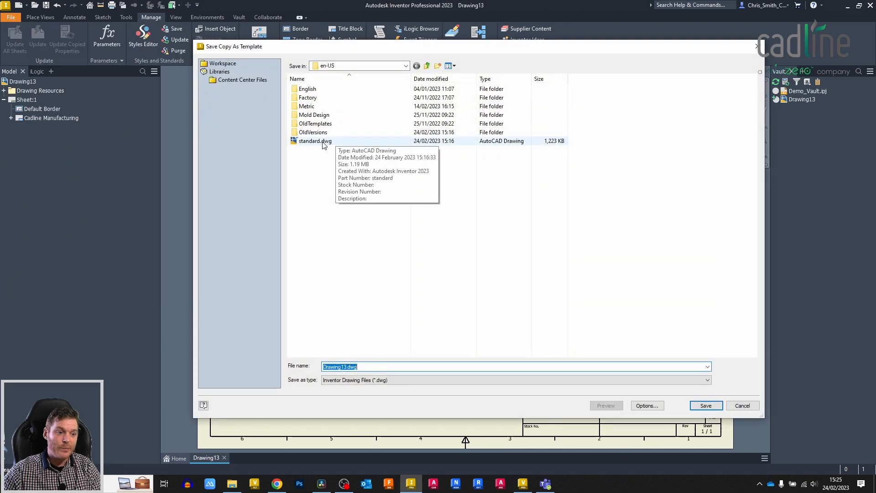
{"action": "left_click", "coordinate": [315, 141]}
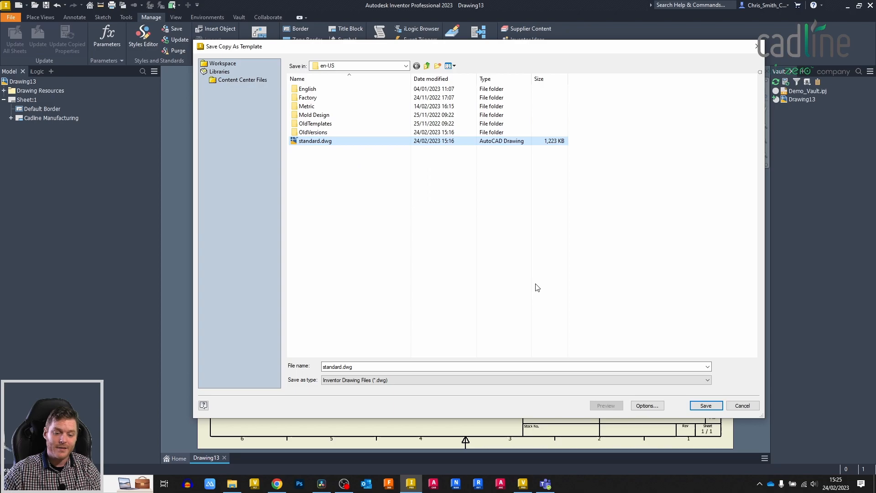
{"action": "left_click", "coordinate": [705, 405]}
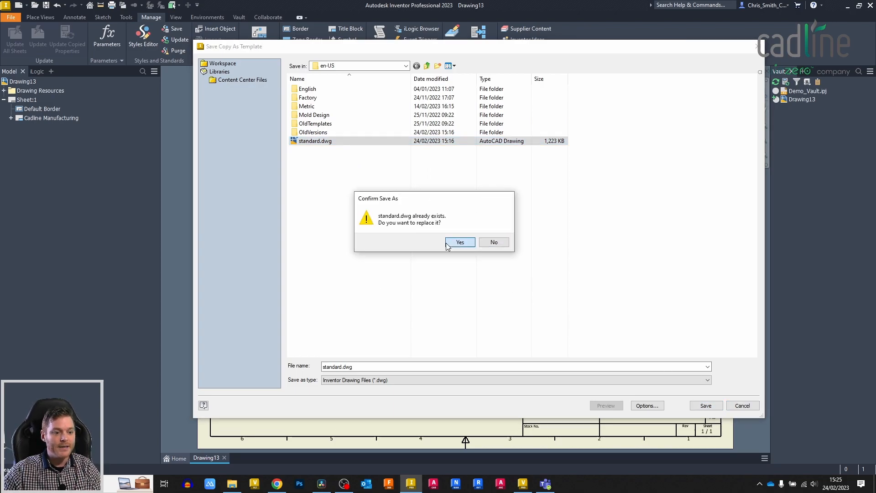
{"action": "left_click", "coordinate": [460, 242]}
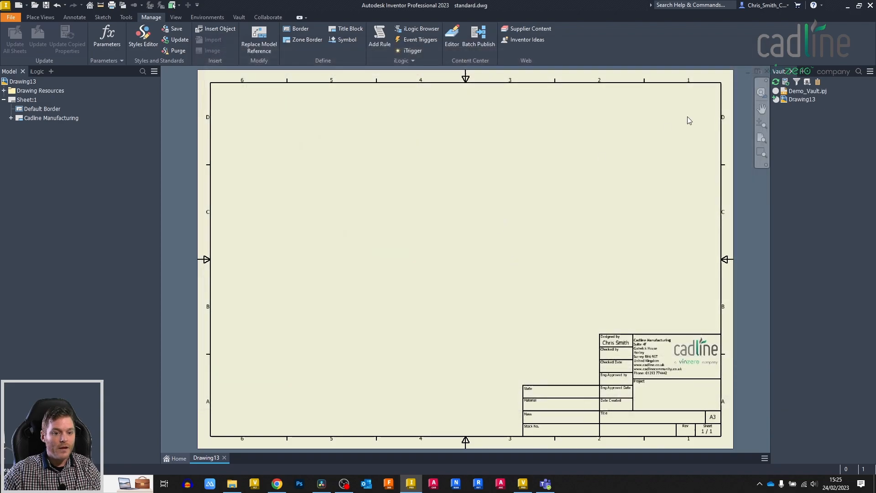
{"action": "left_click", "coordinate": [178, 458]}
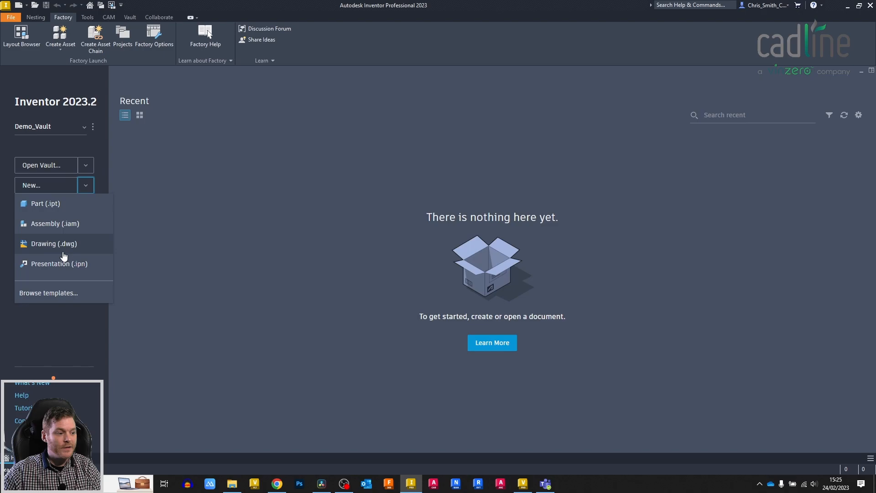
{"action": "left_click", "coordinate": [53, 243]}
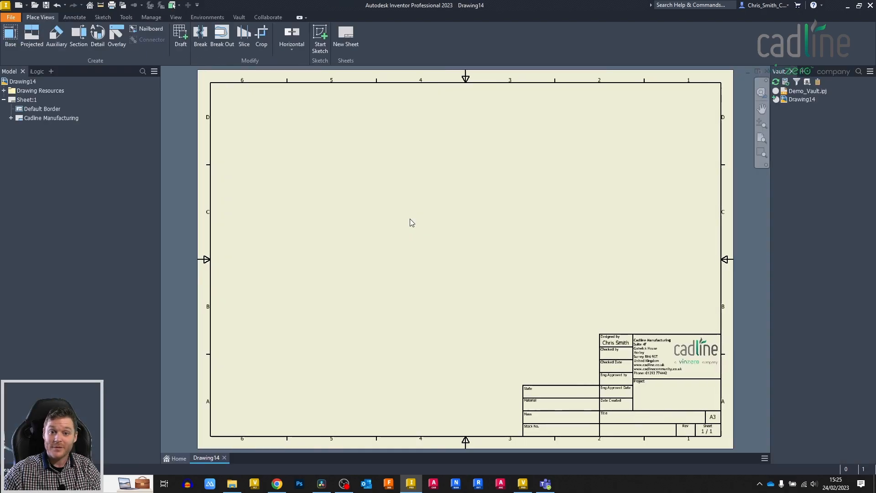